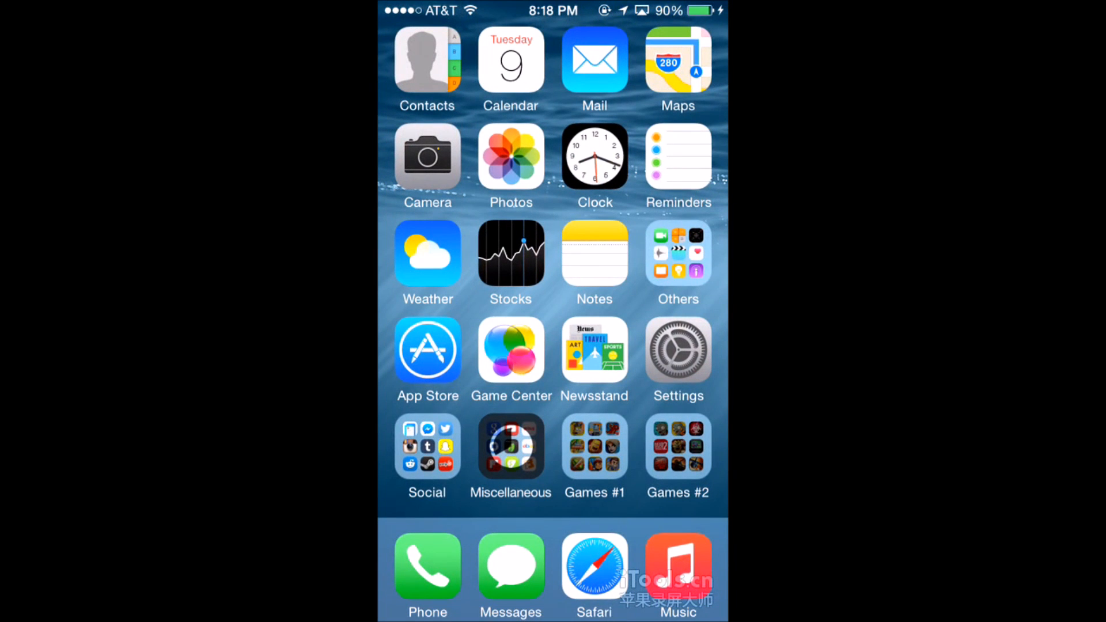
Browse the Weather app's forecasts, swiping between cities and down the daily list.
{"action": "left_click", "coordinate": [510, 156]}
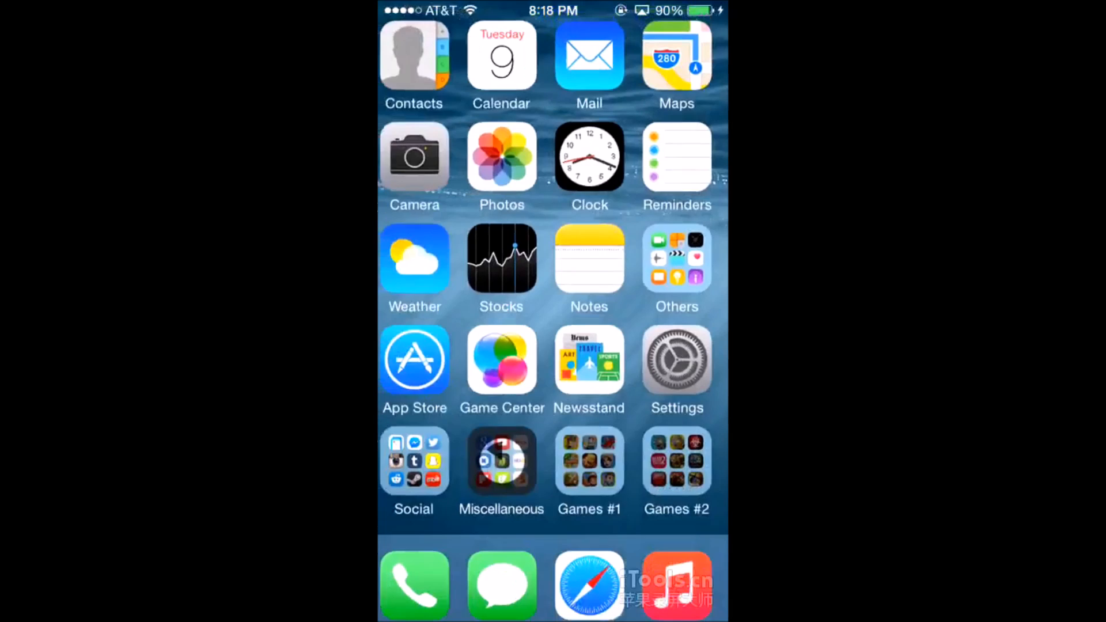
{"action": "left_click", "coordinate": [414, 258]}
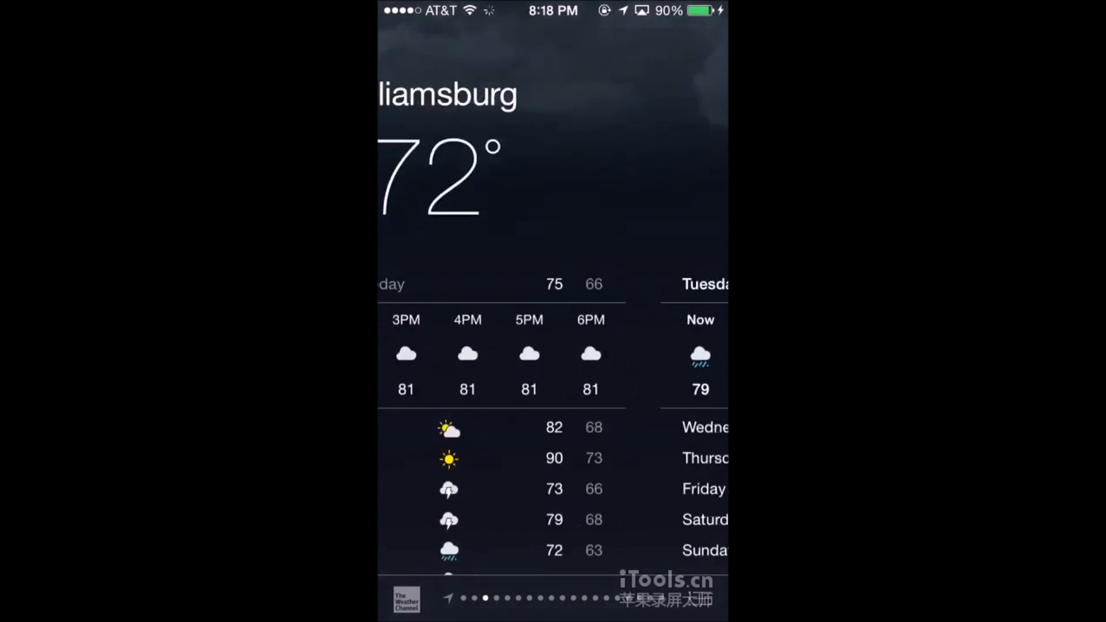
{"action": "scroll", "scroll_direction": "left", "scroll_amount": 3}
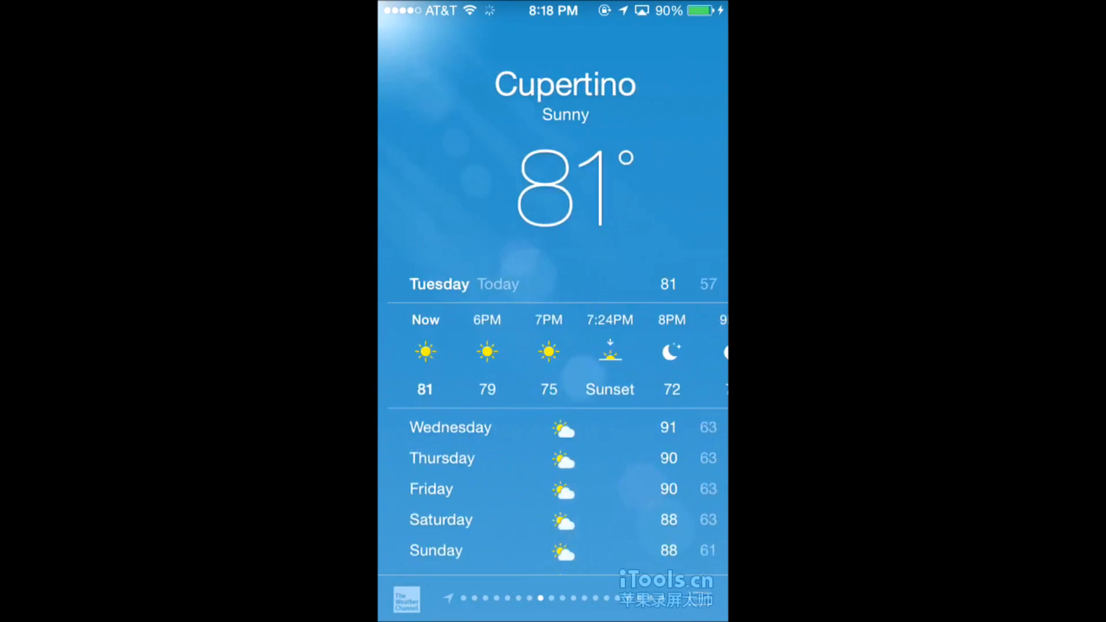
{"action": "scroll", "scroll_direction": "left", "scroll_amount": 3}
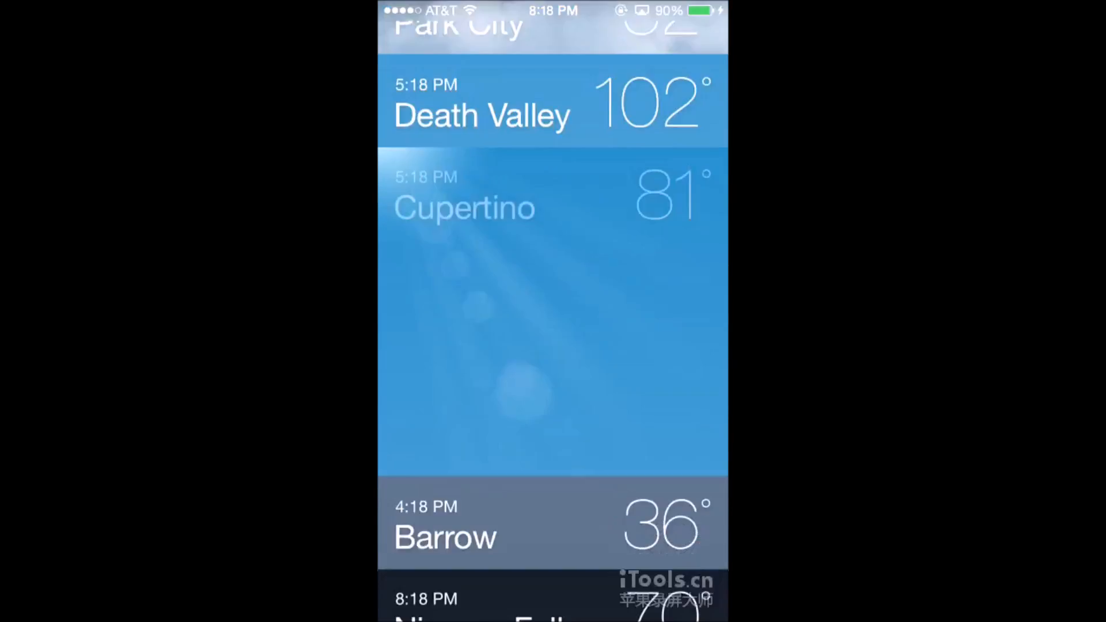
{"action": "scroll", "scroll_direction": "down", "scroll_amount": 3}
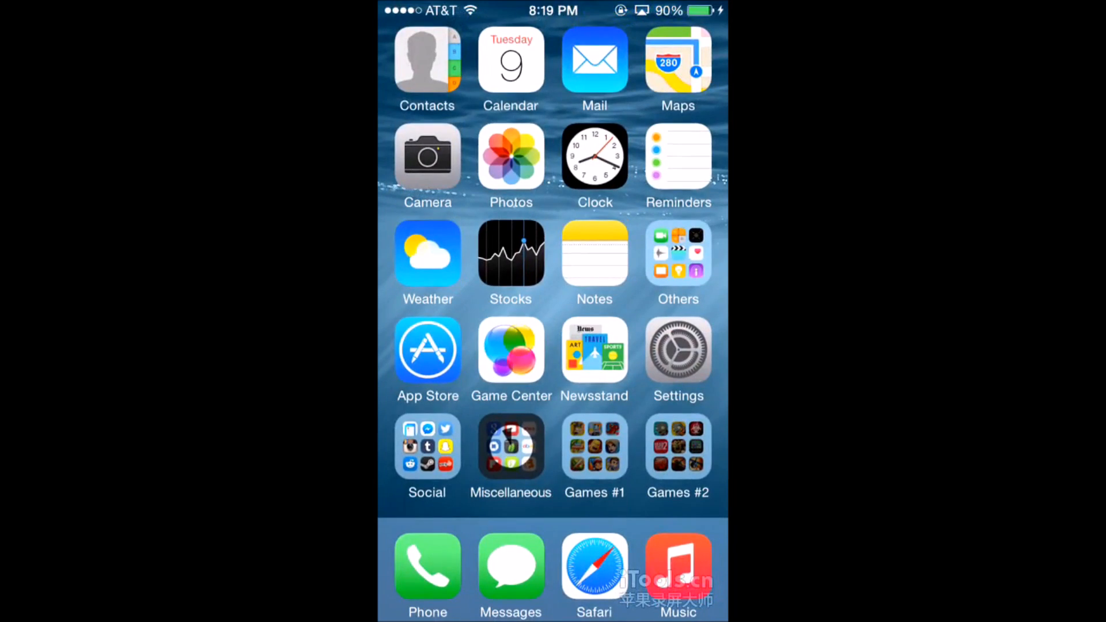
{"action": "left_click", "coordinate": [510, 253]}
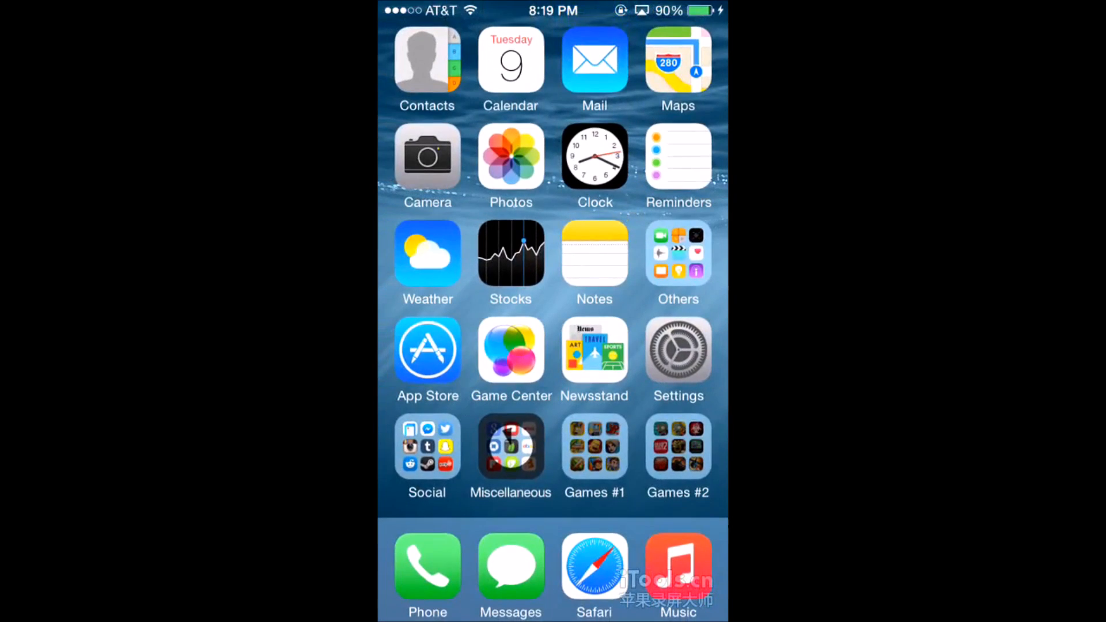
In the Others folder, view the Health app's Medical ID section and return to the folder.
{"action": "left_click", "coordinate": [678, 253]}
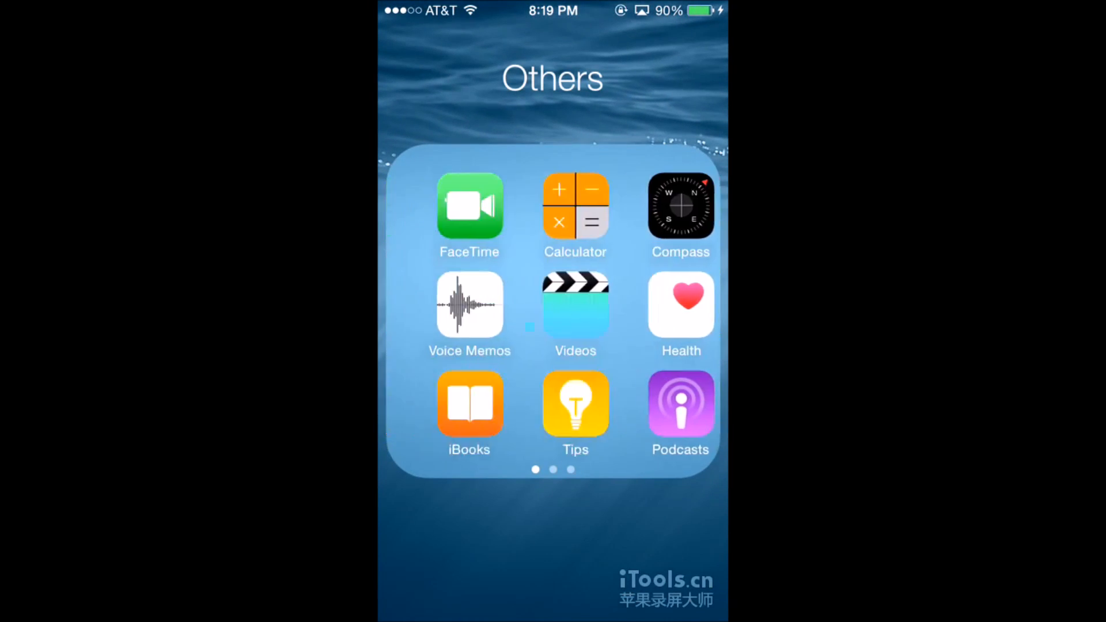
{"action": "left_click", "coordinate": [680, 303]}
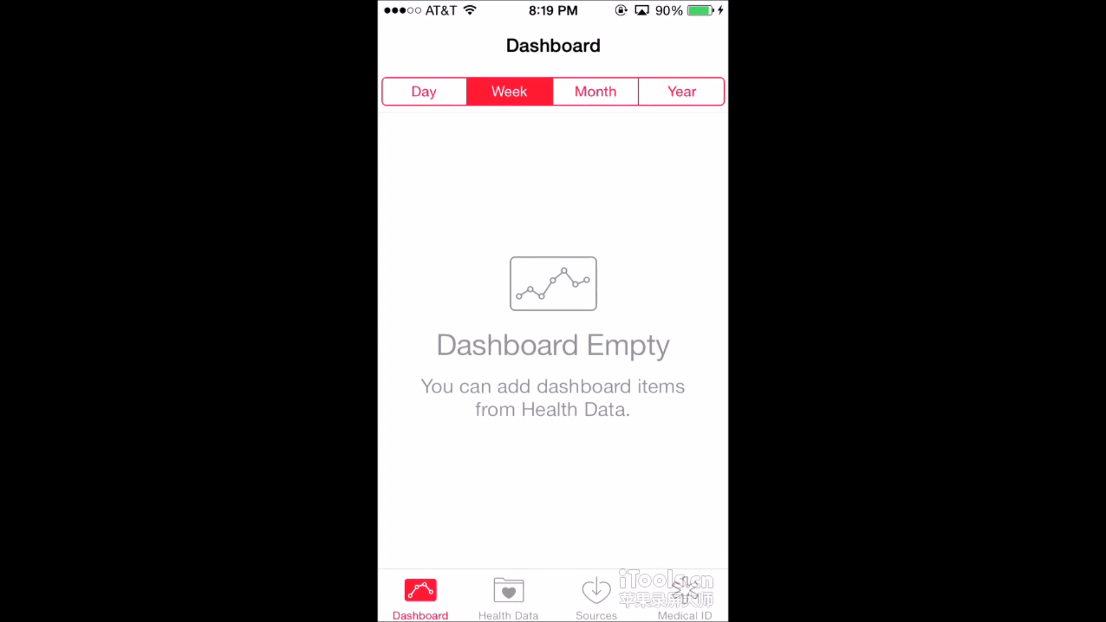
{"action": "left_click", "coordinate": [683, 596]}
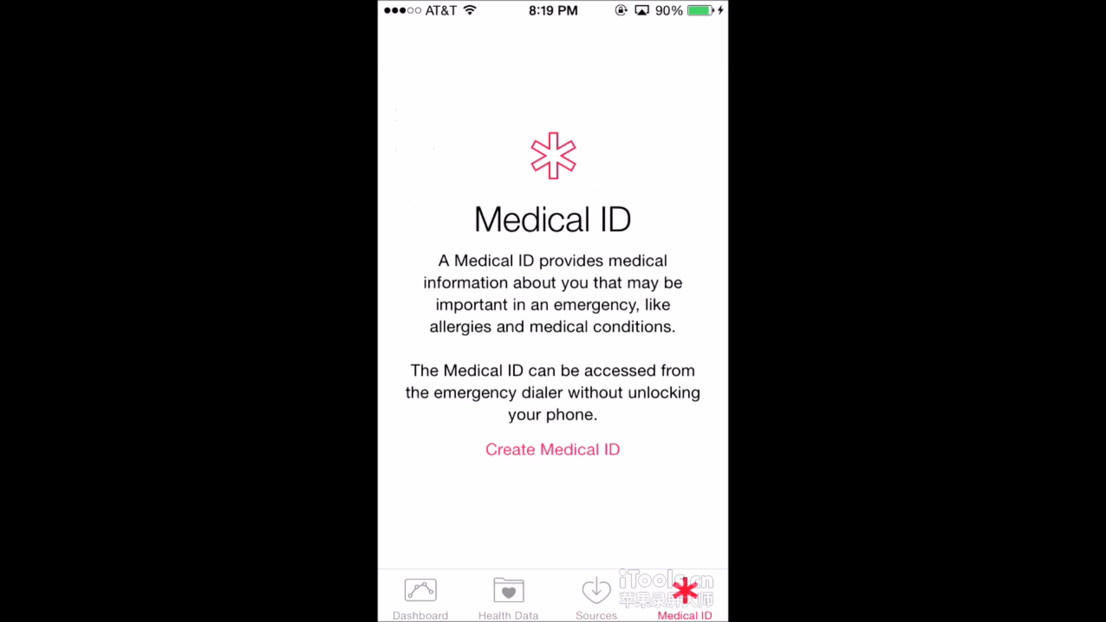
{"action": "left_click", "coordinate": [420, 596]}
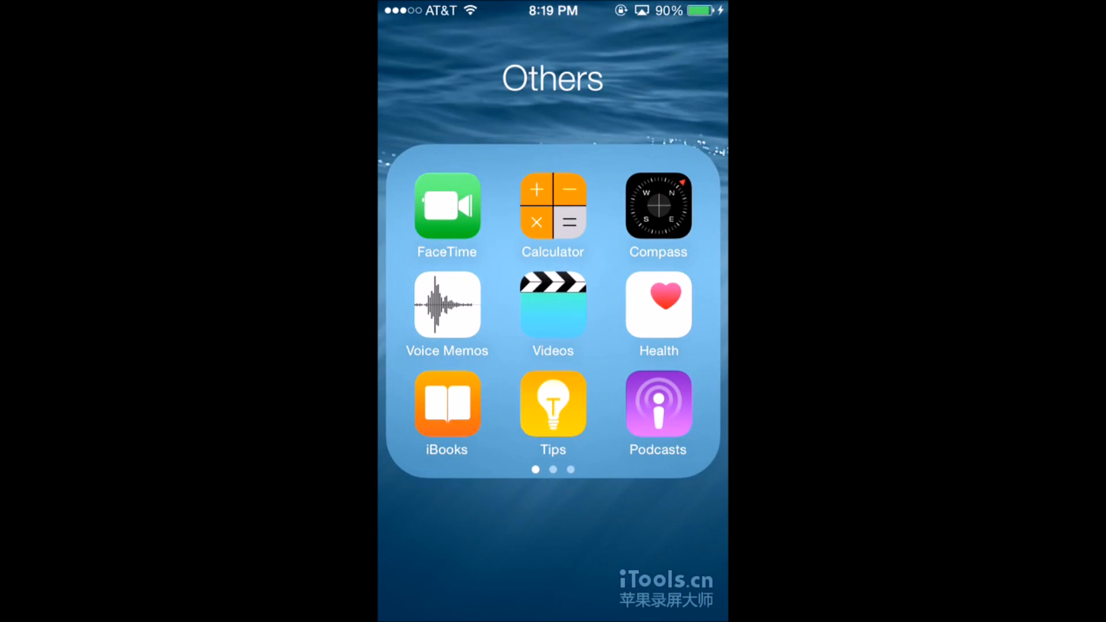
Browse the iBooks app briefly, then close the folder back to the home screen.
{"action": "left_click", "coordinate": [448, 403]}
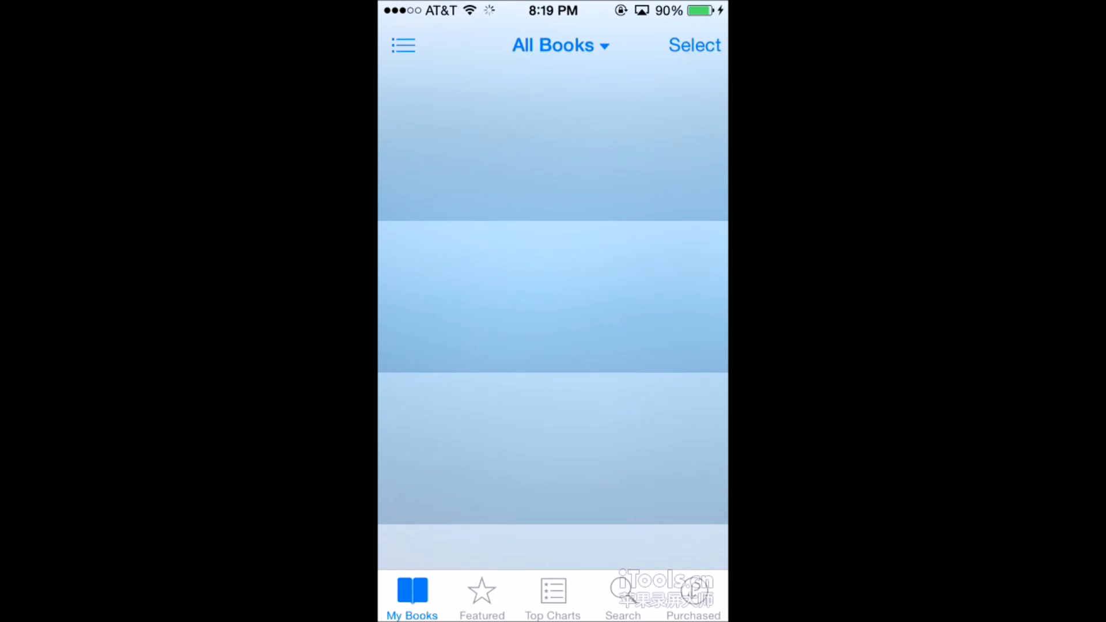
{"action": "scroll", "scroll_direction": "down", "scroll_amount": 3}
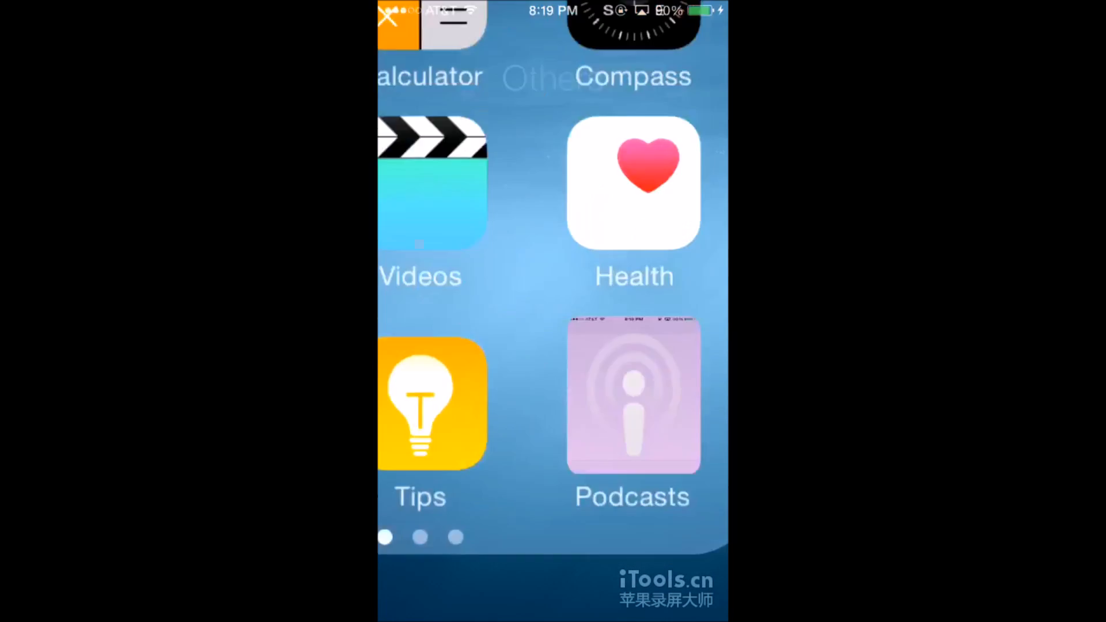
{"action": "left_click", "coordinate": [633, 396]}
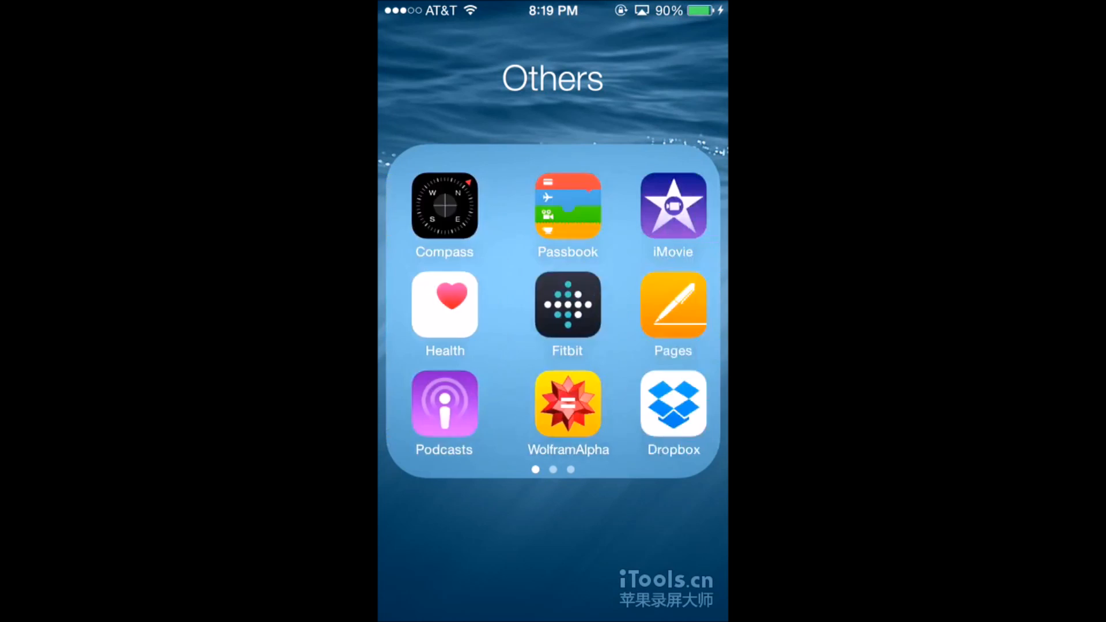
{"action": "scroll", "scroll_direction": "left", "scroll_amount": 3}
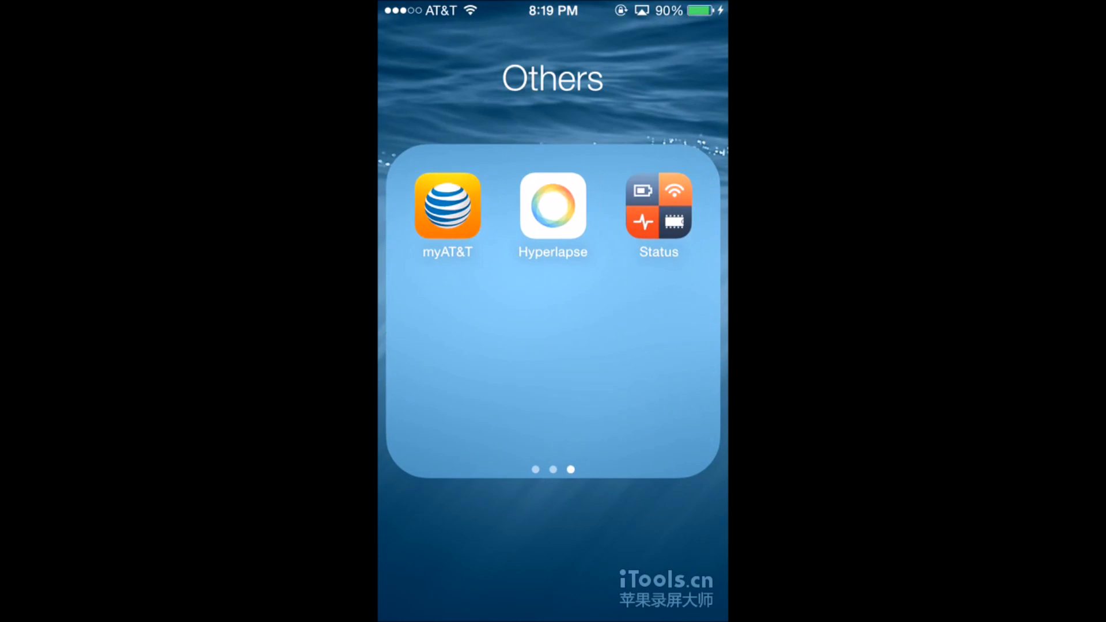
{"action": "left_click", "coordinate": [552, 551]}
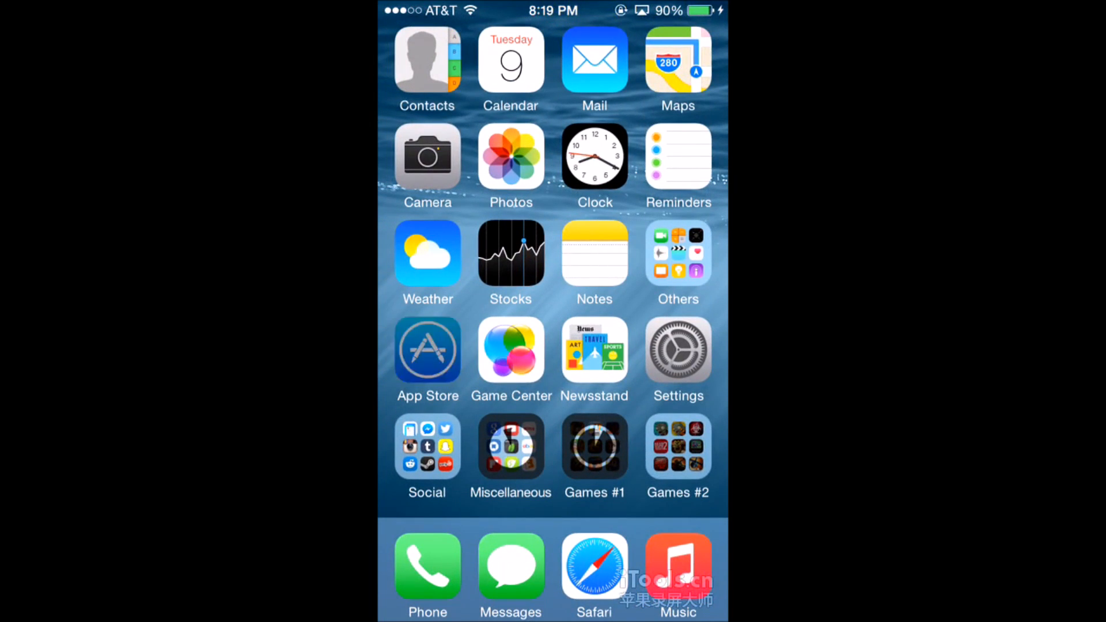
In the App Store, look through the categories list and trending searches, then go home.
{"action": "left_click", "coordinate": [427, 351]}
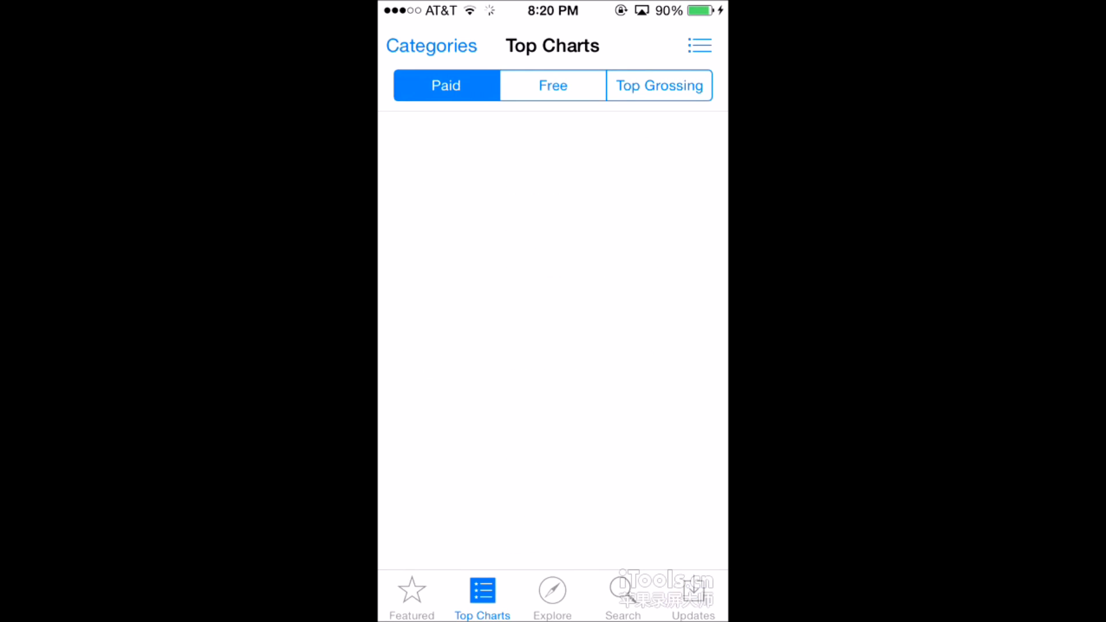
{"action": "left_click", "coordinate": [552, 85]}
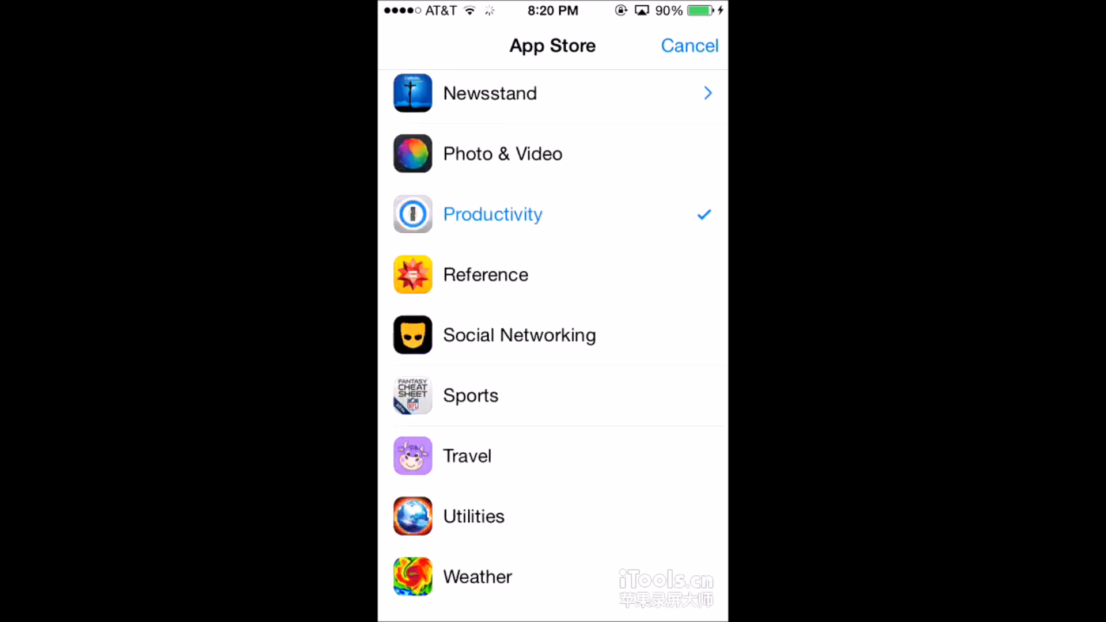
{"action": "scroll", "scroll_direction": "down", "scroll_amount": 3}
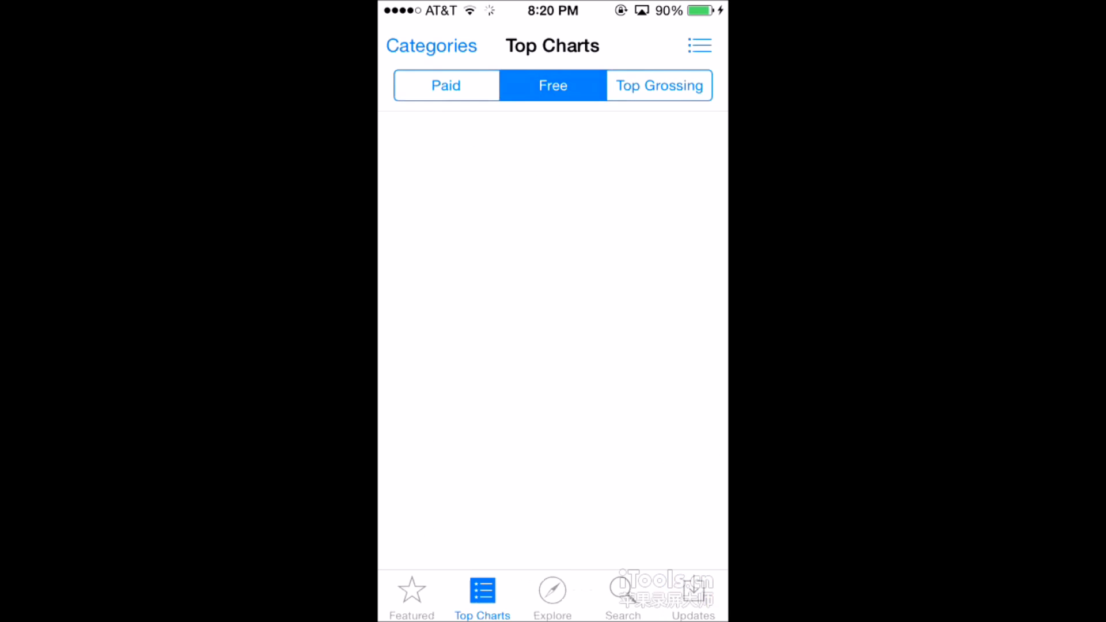
{"action": "left_click", "coordinate": [622, 592]}
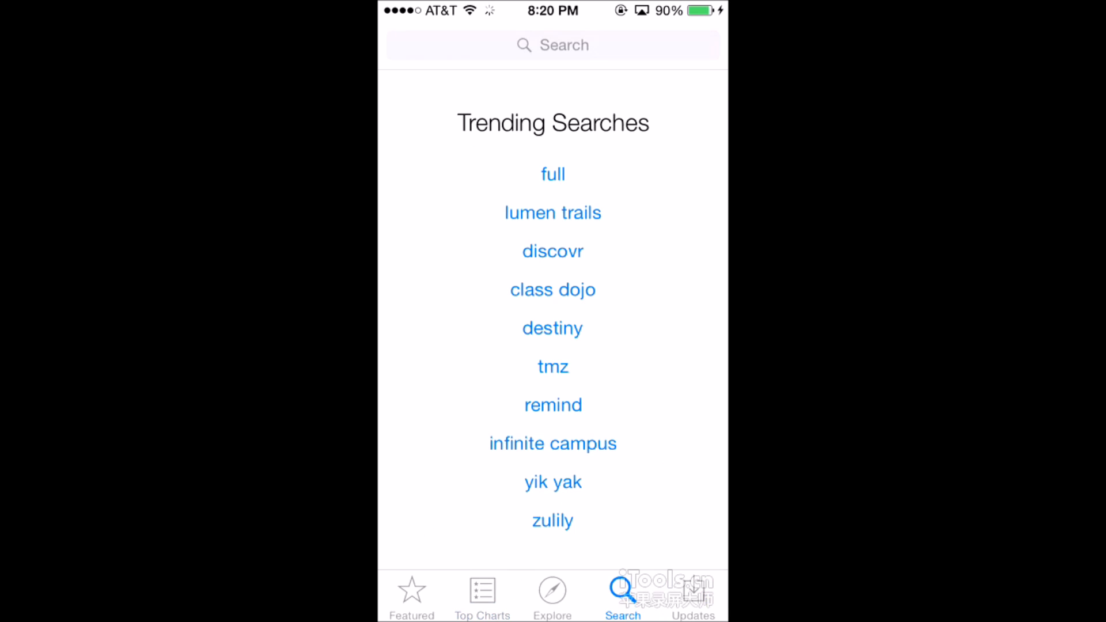
{"action": "left_click", "coordinate": [693, 595]}
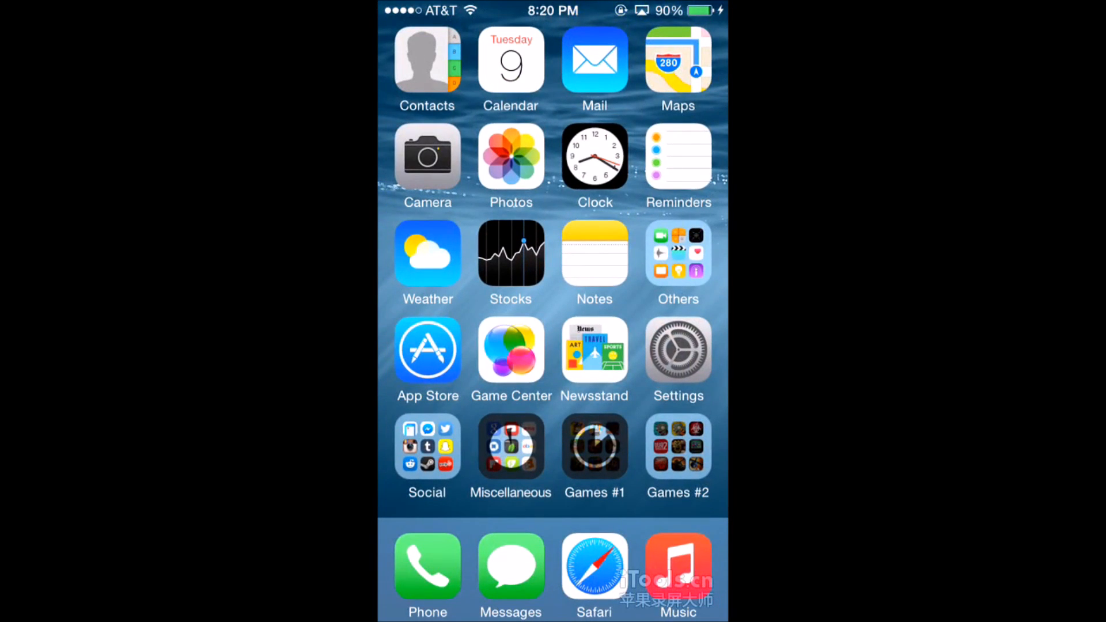
Start a new Messages draft and type 'I', a predicted word, 'back' and 'forth'.
{"action": "left_click", "coordinate": [426, 571]}
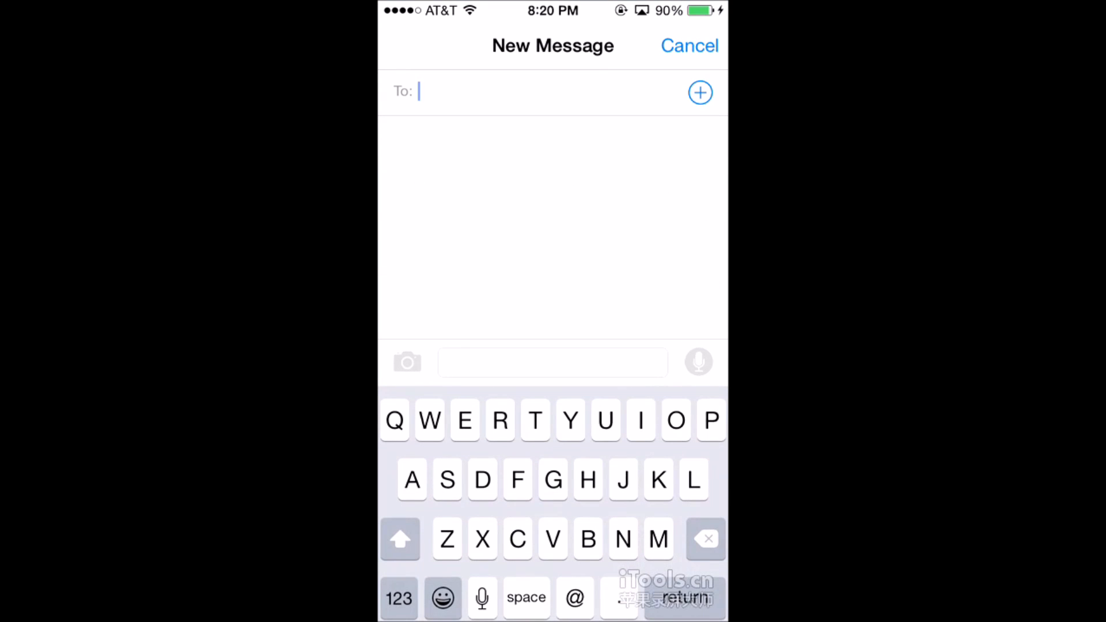
{"action": "left_click", "coordinate": [442, 598]}
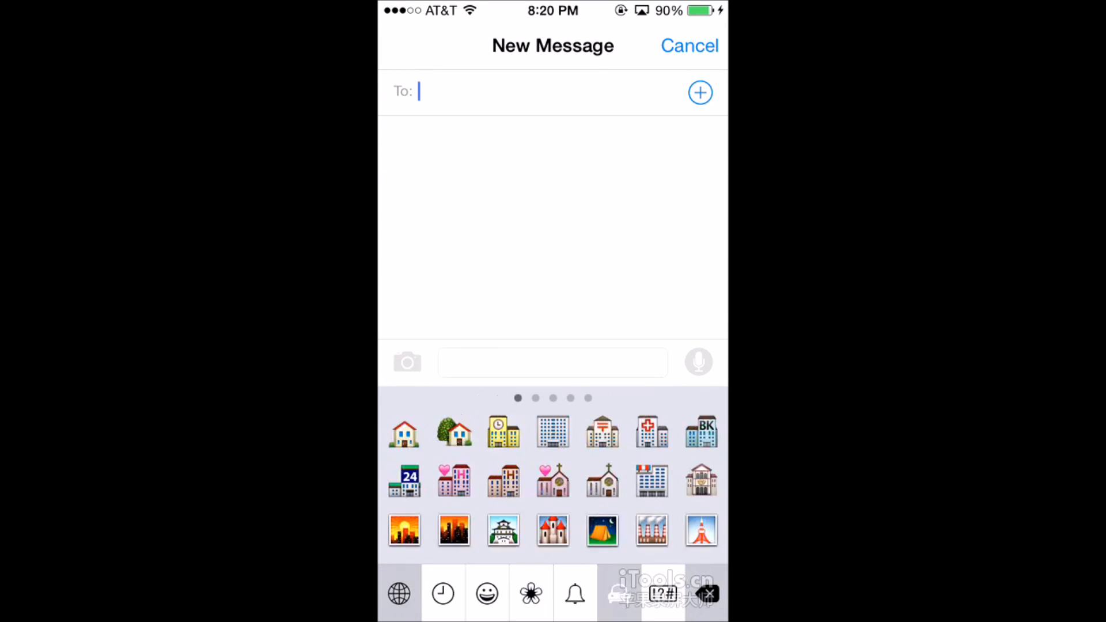
{"action": "left_click", "coordinate": [399, 594]}
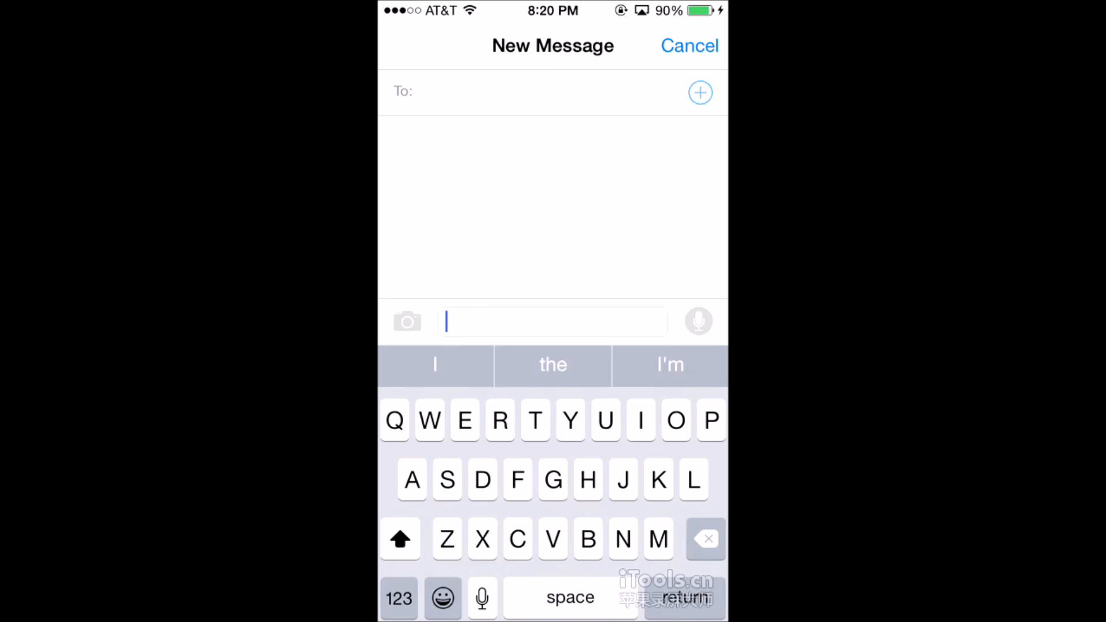
{"action": "type", "text": "I"}
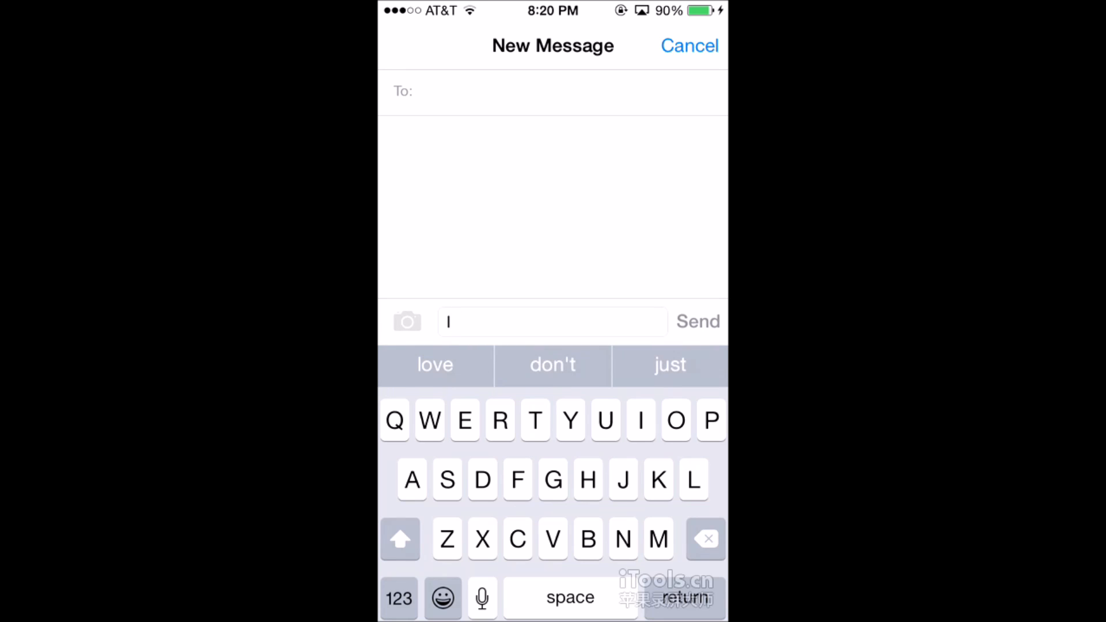
{"action": "left_click", "coordinate": [669, 366]}
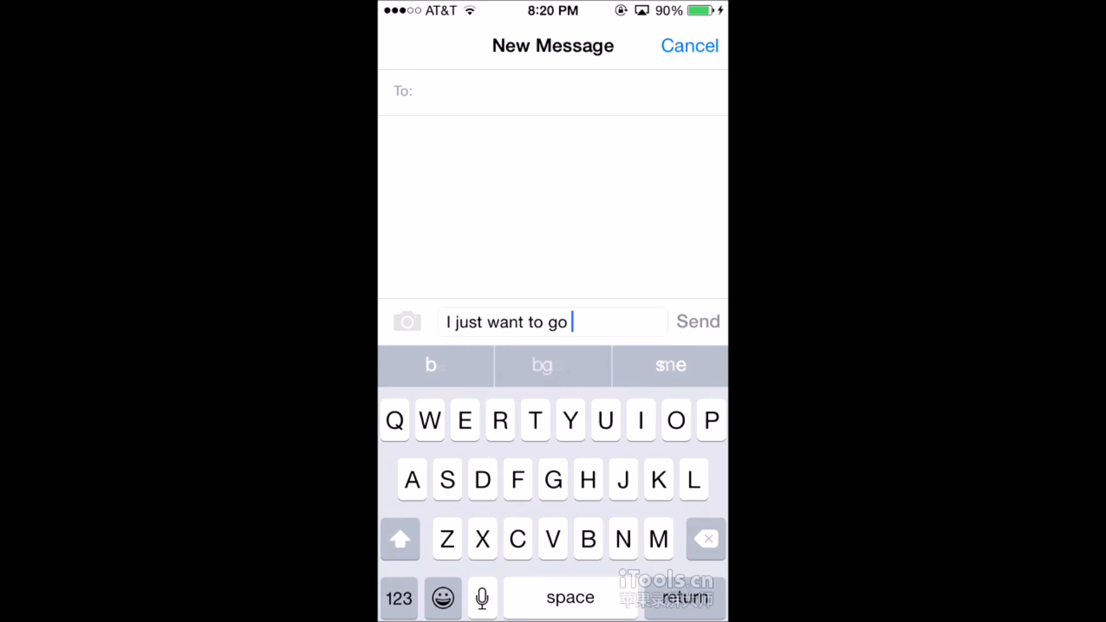
{"action": "type", "text": "back and"}
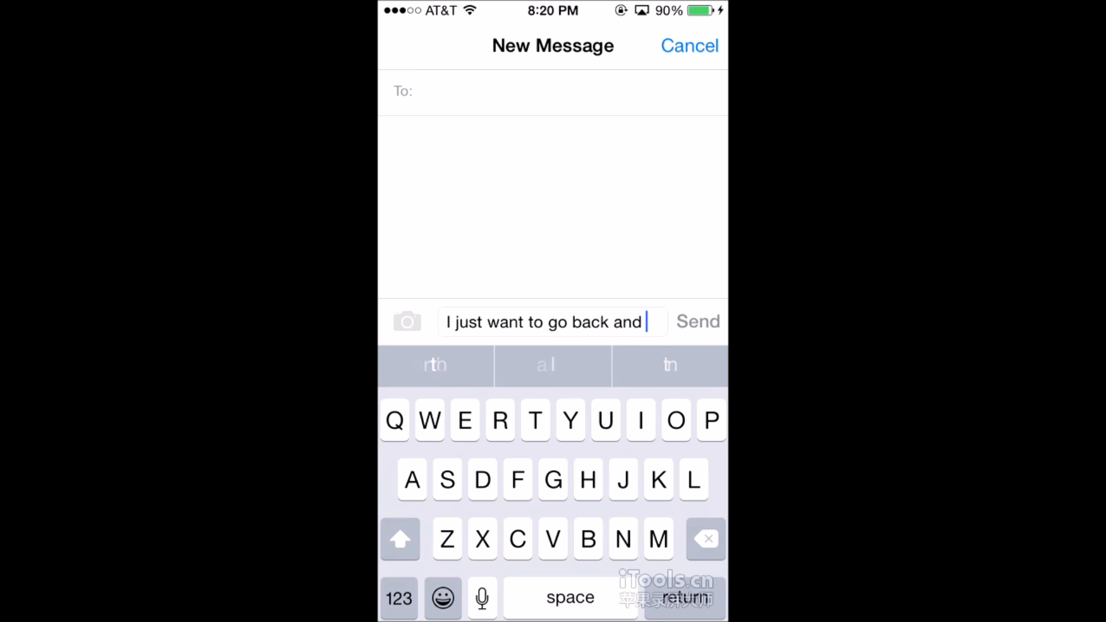
{"action": "type", "text": "forth"}
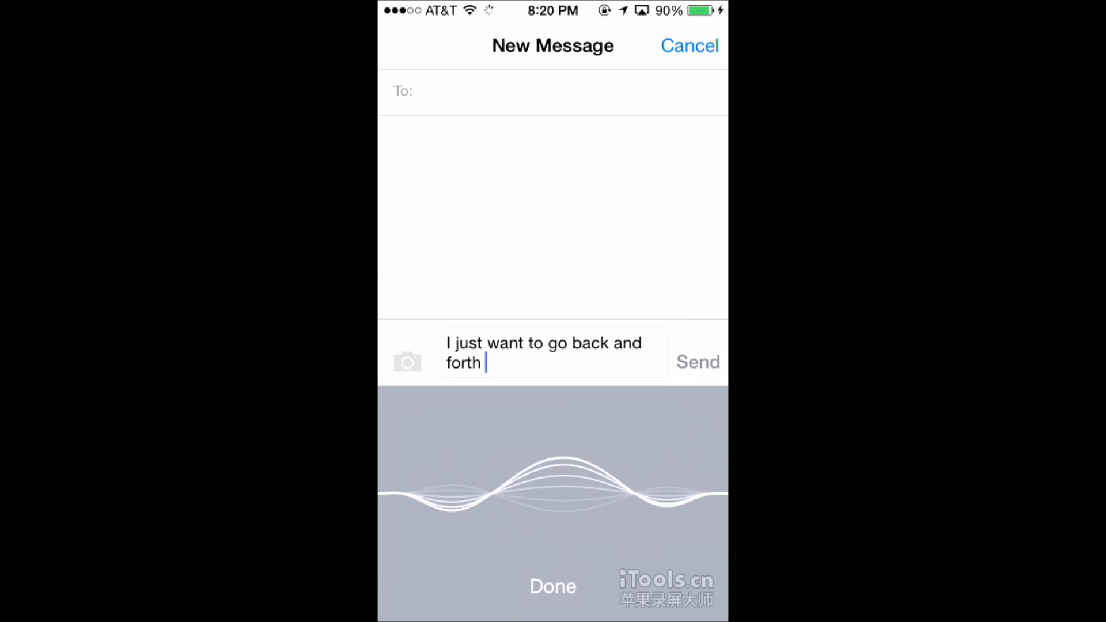
Dictate 'hello this is ... and it works great', 'oh my God', 'that's all' into the draft.
{"action": "type", "text": "hello"}
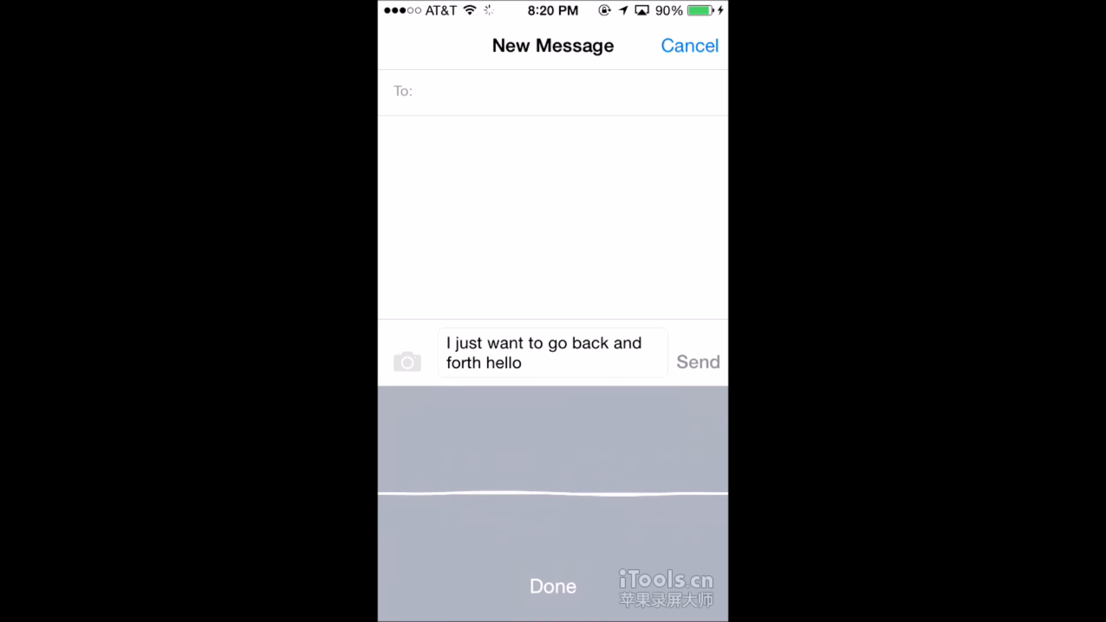
{"action": "type", "text": "this is Siri"}
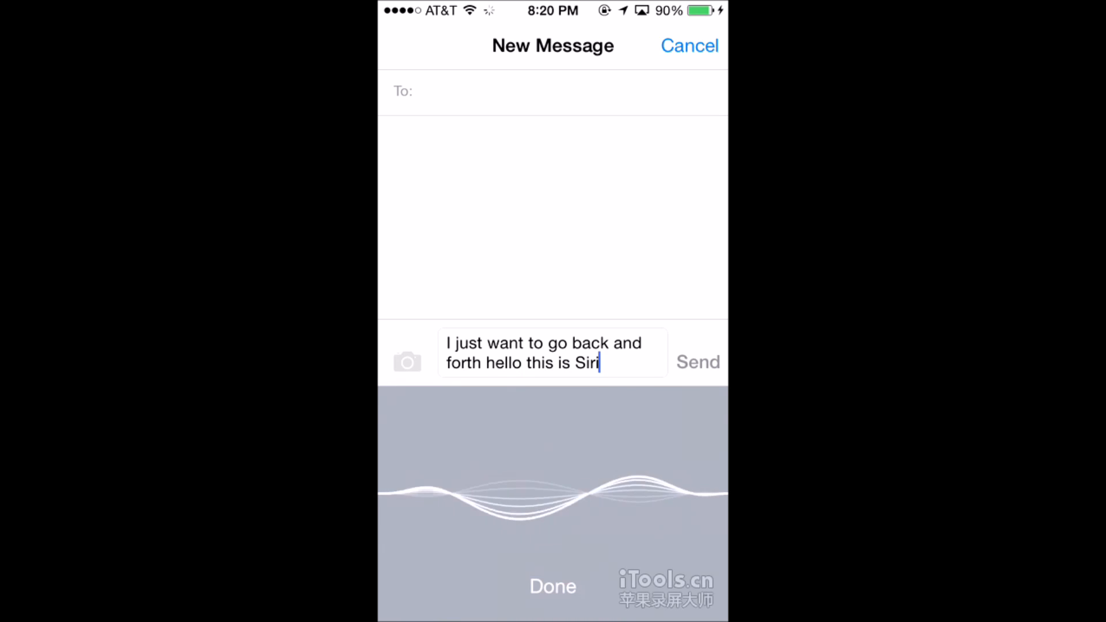
{"action": "type", "text": "and it works great"}
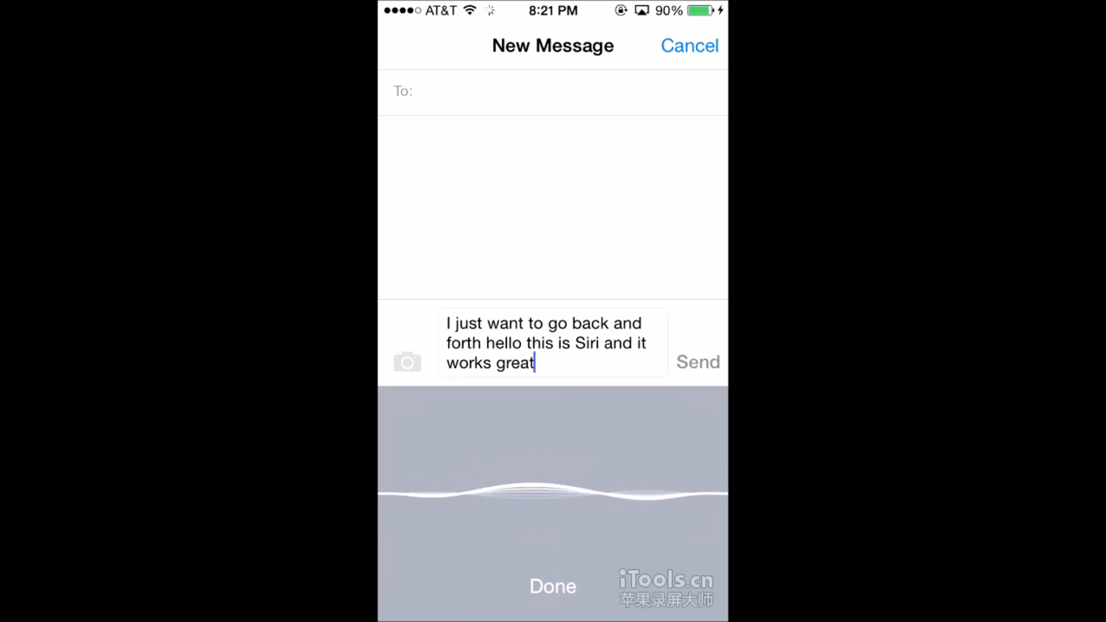
{"action": "type", "text": "on my God oh my god"}
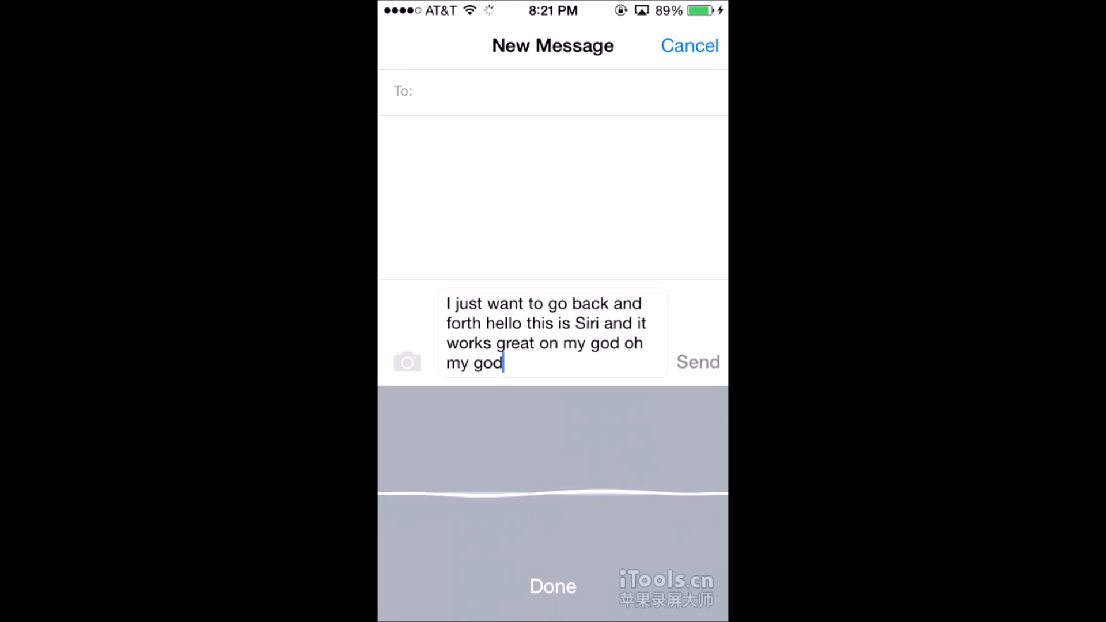
{"action": "type", "text": "that's all"}
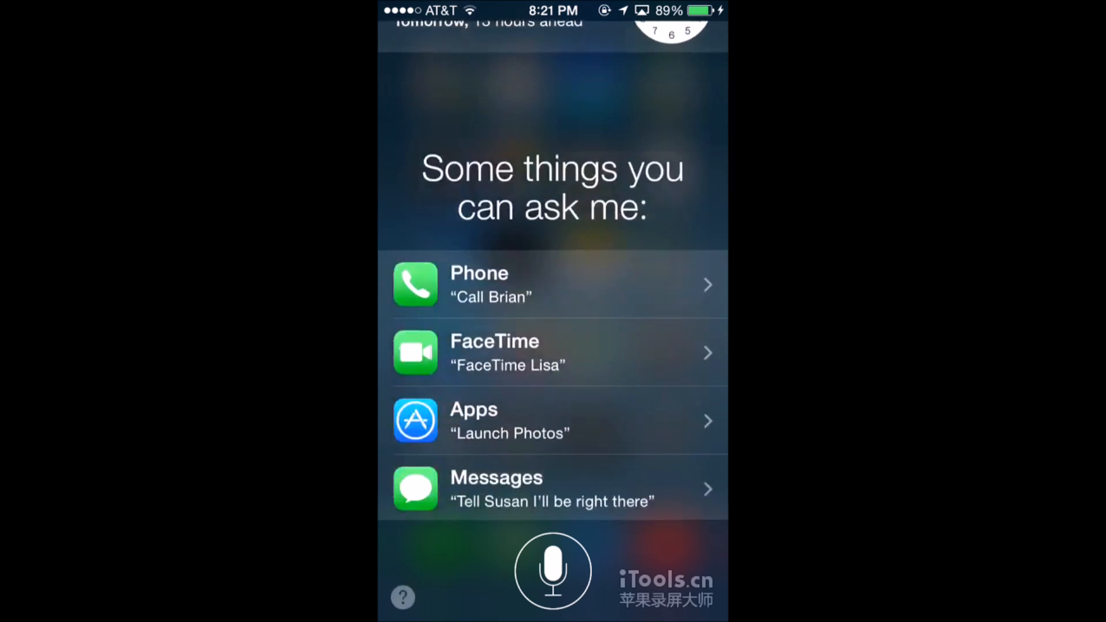
Scroll through Siri's 'Some things you can ask me' suggestion list.
{"action": "scroll", "scroll_direction": "down", "scroll_amount": 3}
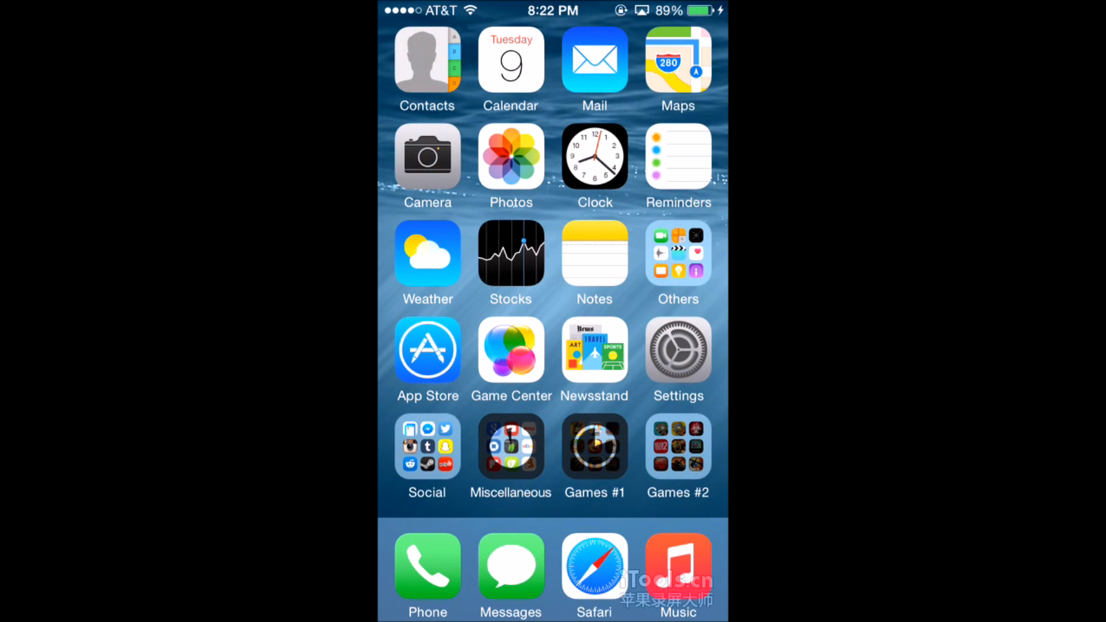
In Settings > Notifications, reorder the apps list so Podcasts sits above Family.
{"action": "left_click", "coordinate": [678, 350]}
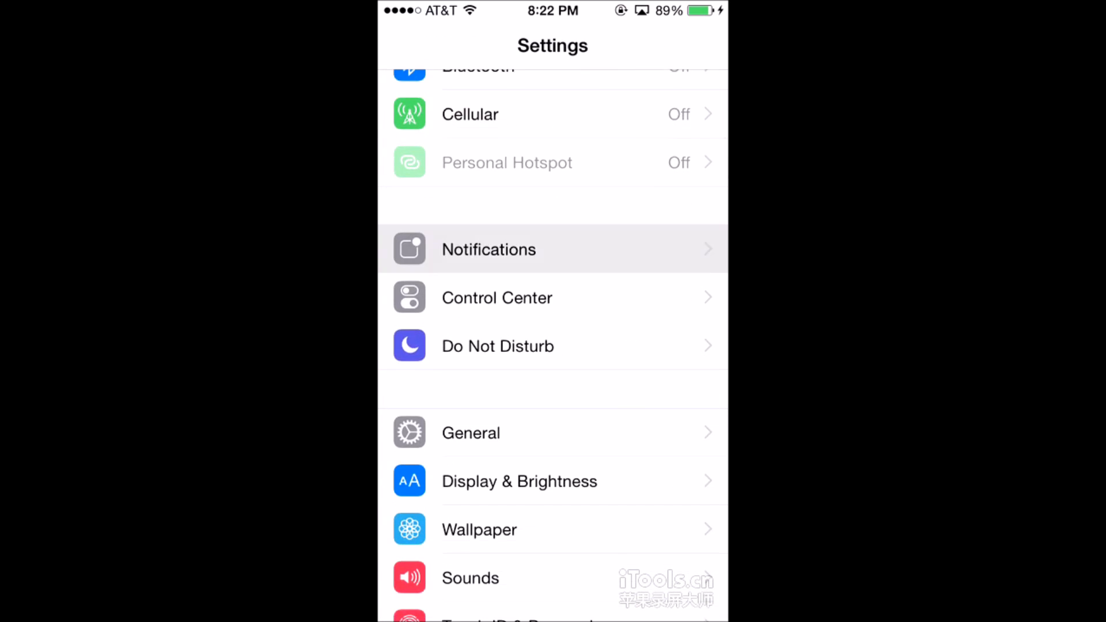
{"action": "left_click", "coordinate": [489, 249]}
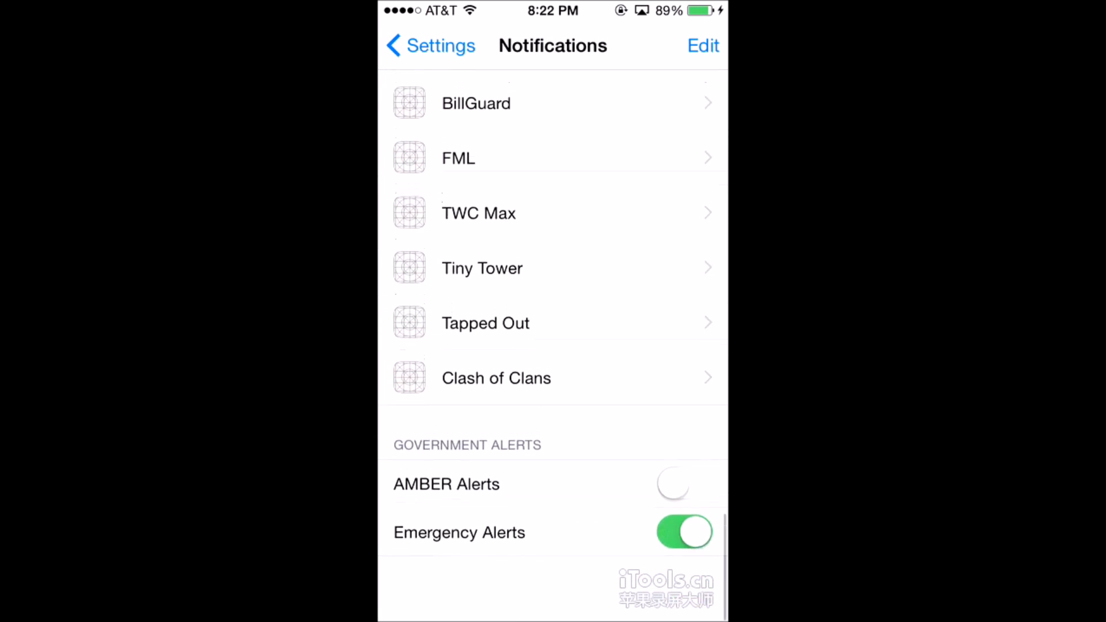
{"action": "scroll", "scroll_direction": "down", "scroll_amount": 3}
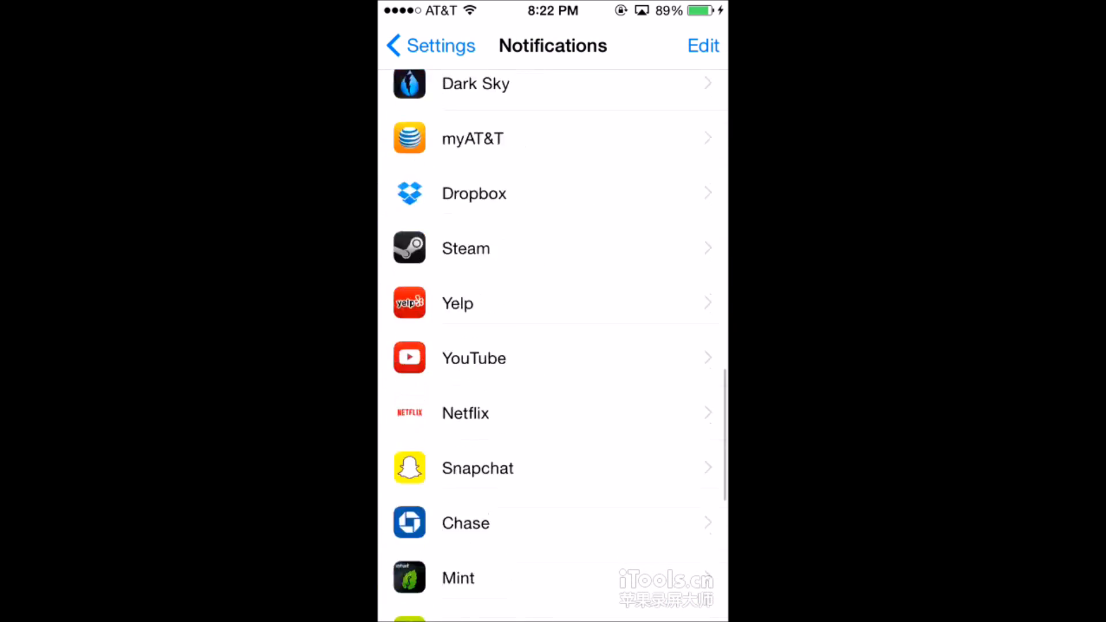
{"action": "left_click", "coordinate": [703, 45]}
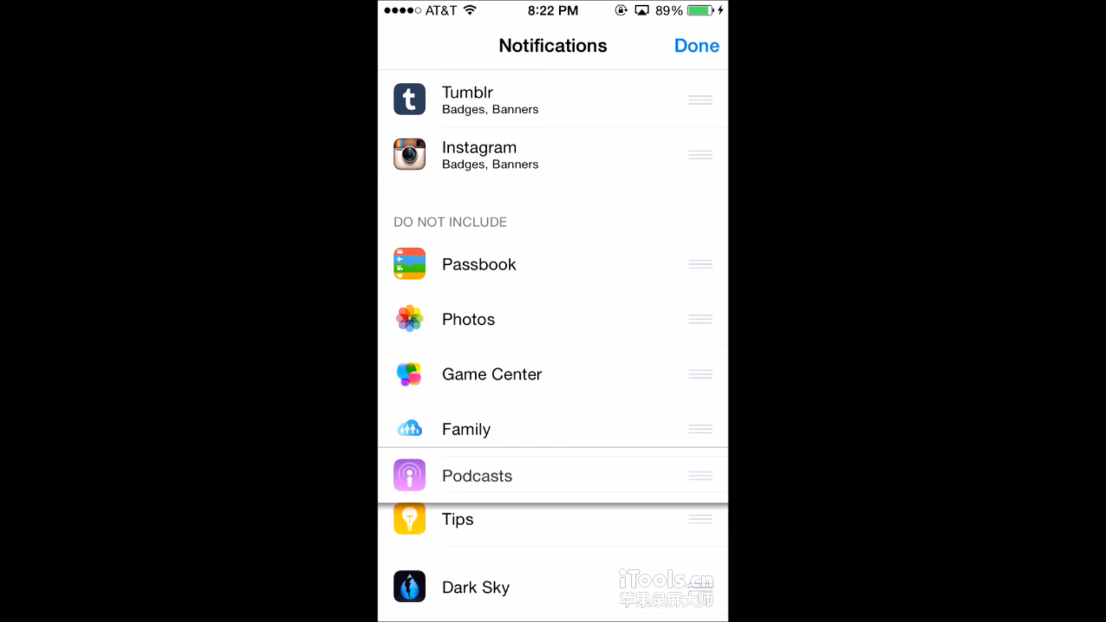
{"action": "left_click", "coordinate": [696, 45]}
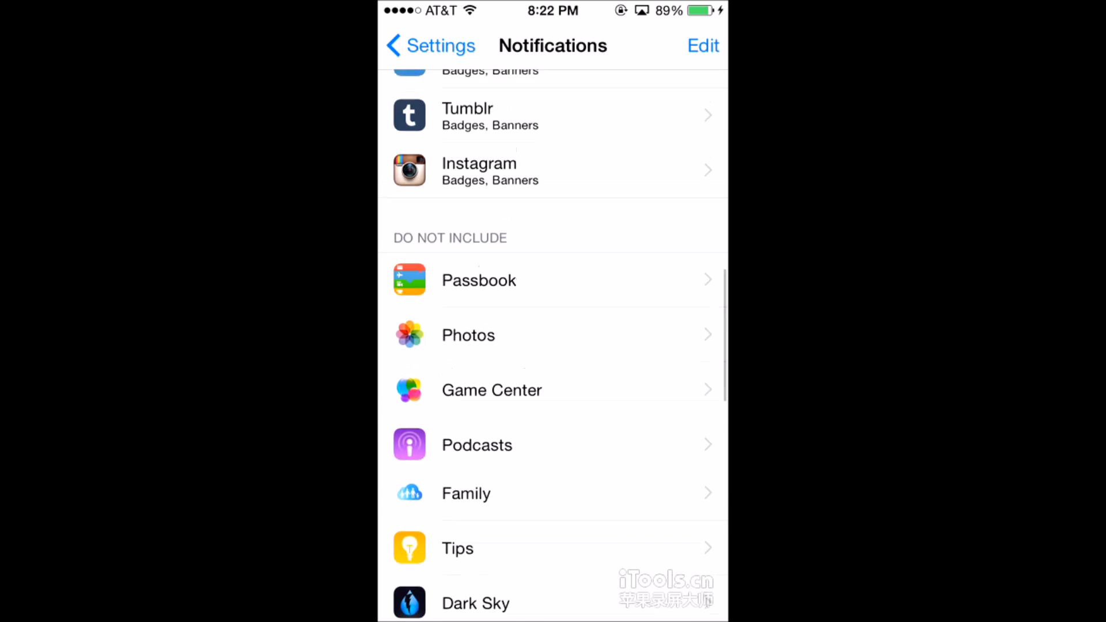
Go back to the main Settings list and enter the General settings.
{"action": "scroll", "scroll_direction": "up", "scroll_amount": 3}
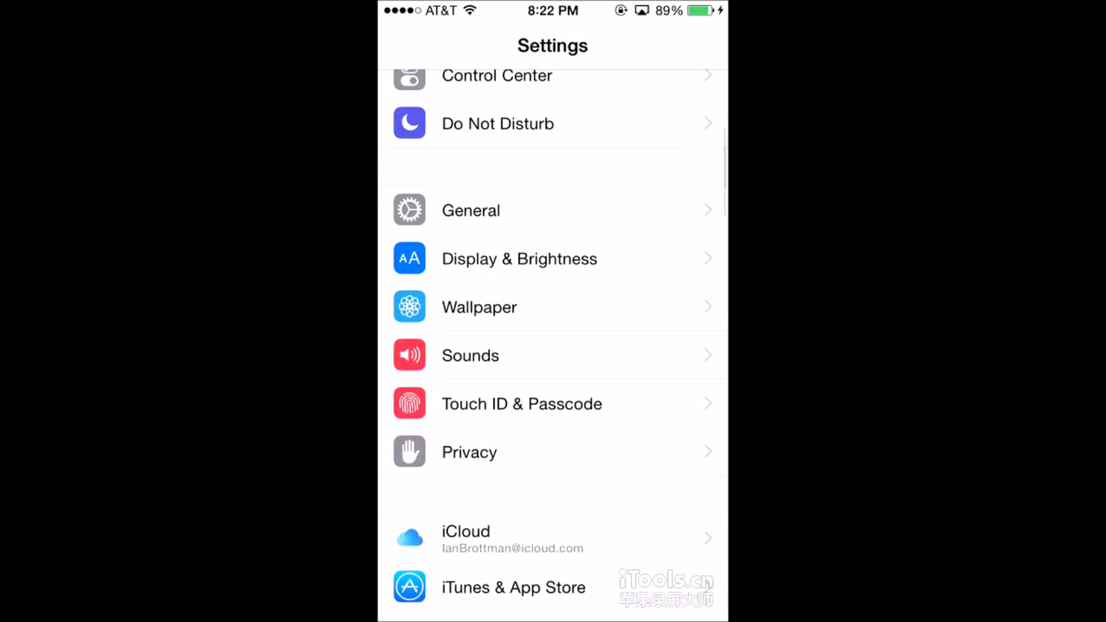
{"action": "left_click", "coordinate": [470, 210]}
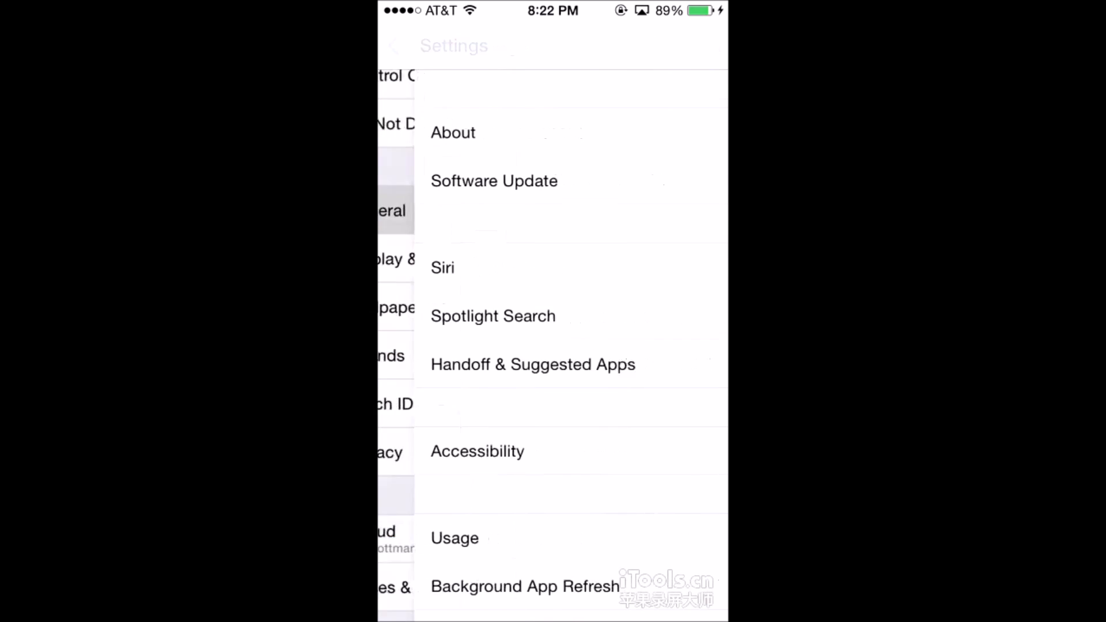
{"action": "left_click", "coordinate": [494, 181]}
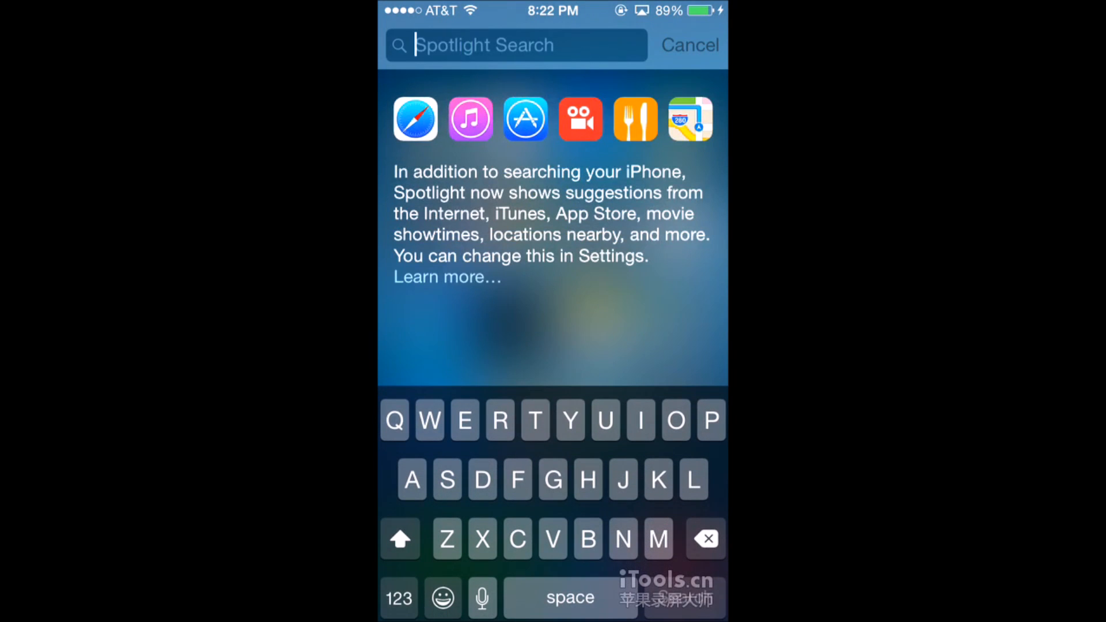
Run Spotlight searches for 'wear' (weather), 'and below' and 'ror movie', clearing between them.
{"action": "type", "text": "wear"}
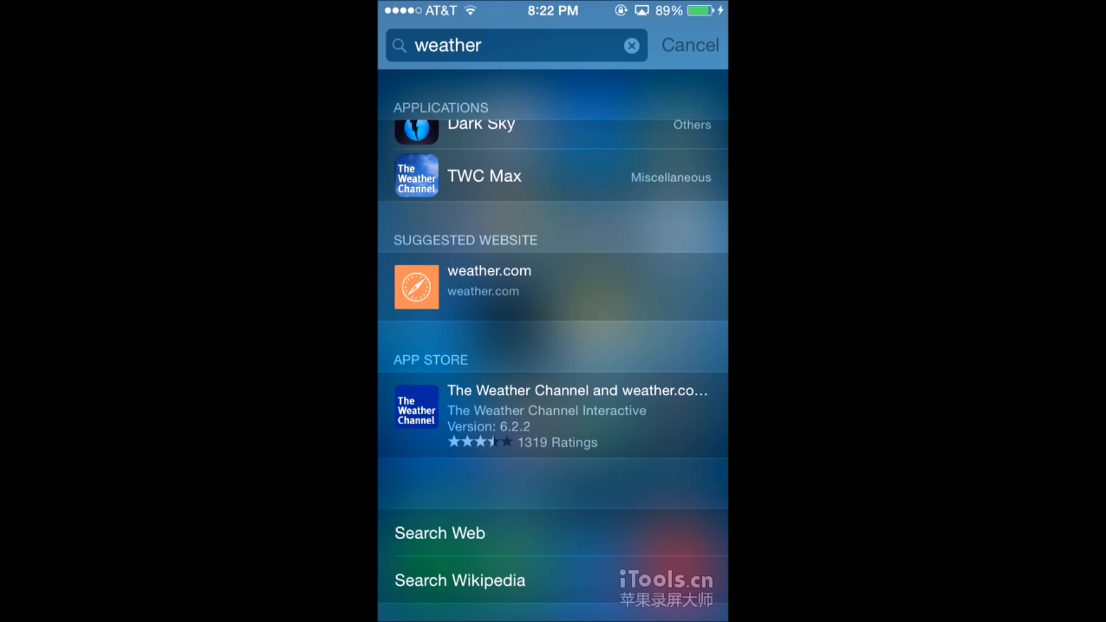
{"action": "left_click", "coordinate": [630, 45]}
{"action": "type", "text": "above"}
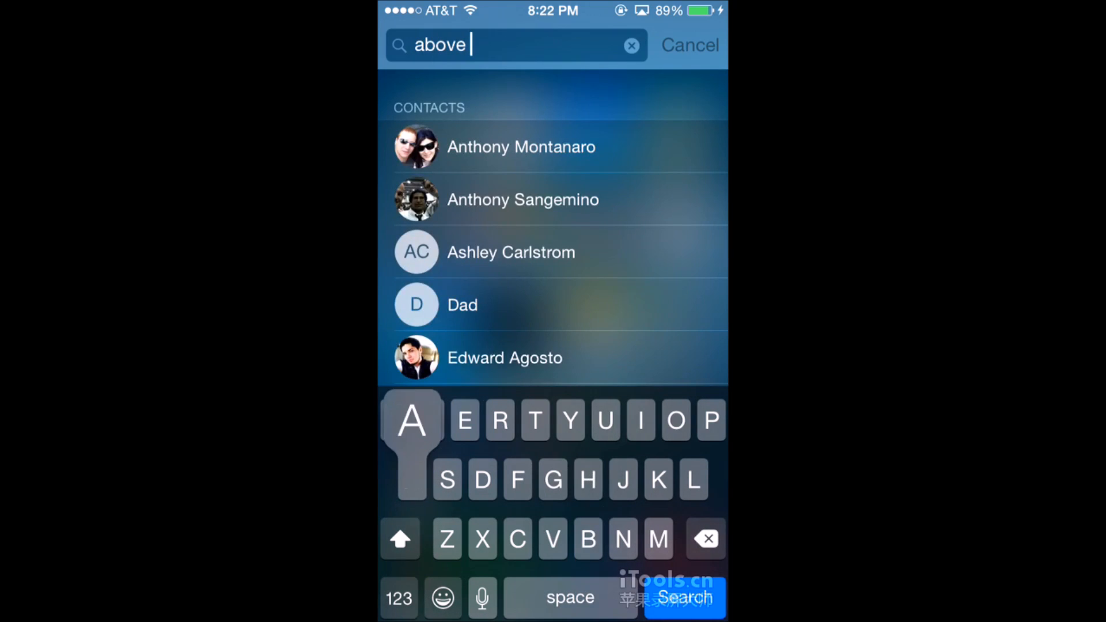
{"action": "type", "text": "and below"}
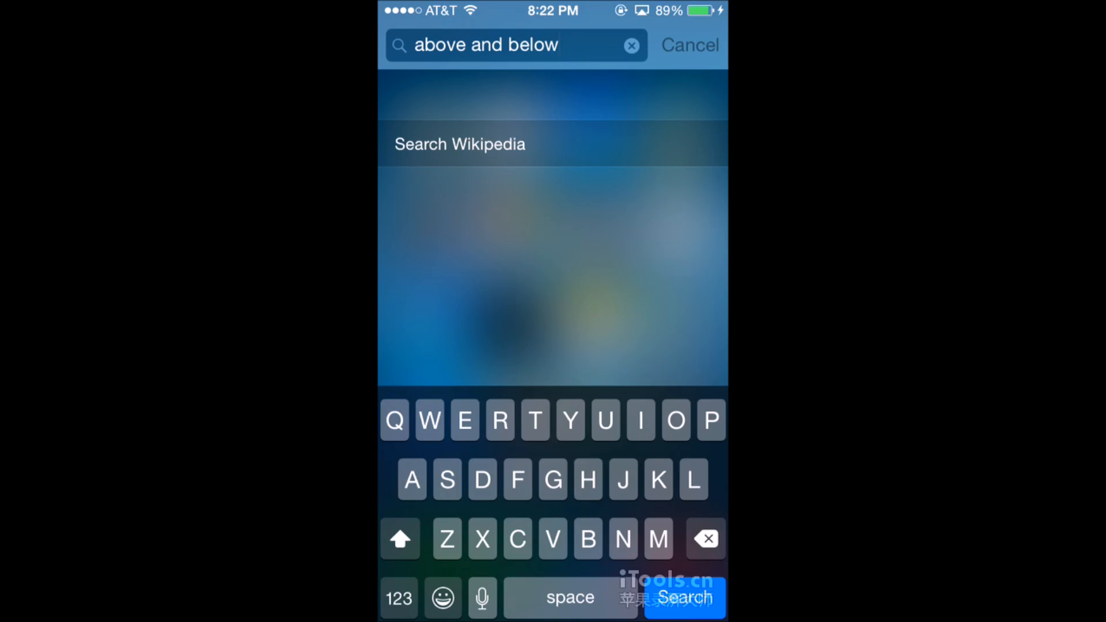
{"action": "left_click", "coordinate": [630, 45]}
{"action": "type", "text": "ho"}
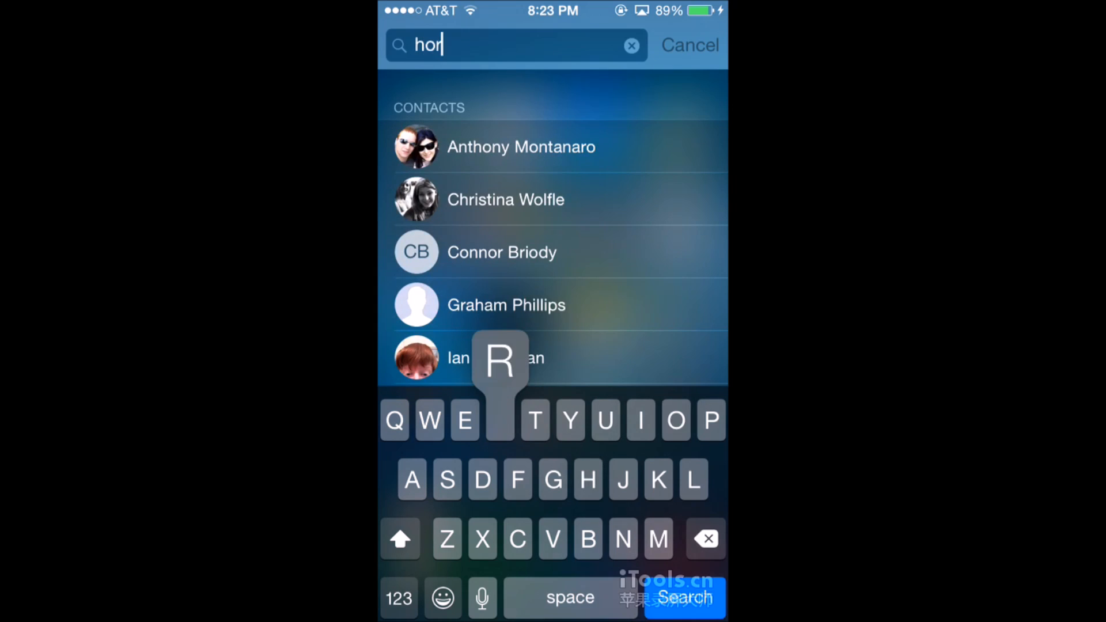
{"action": "type", "text": "ror movie"}
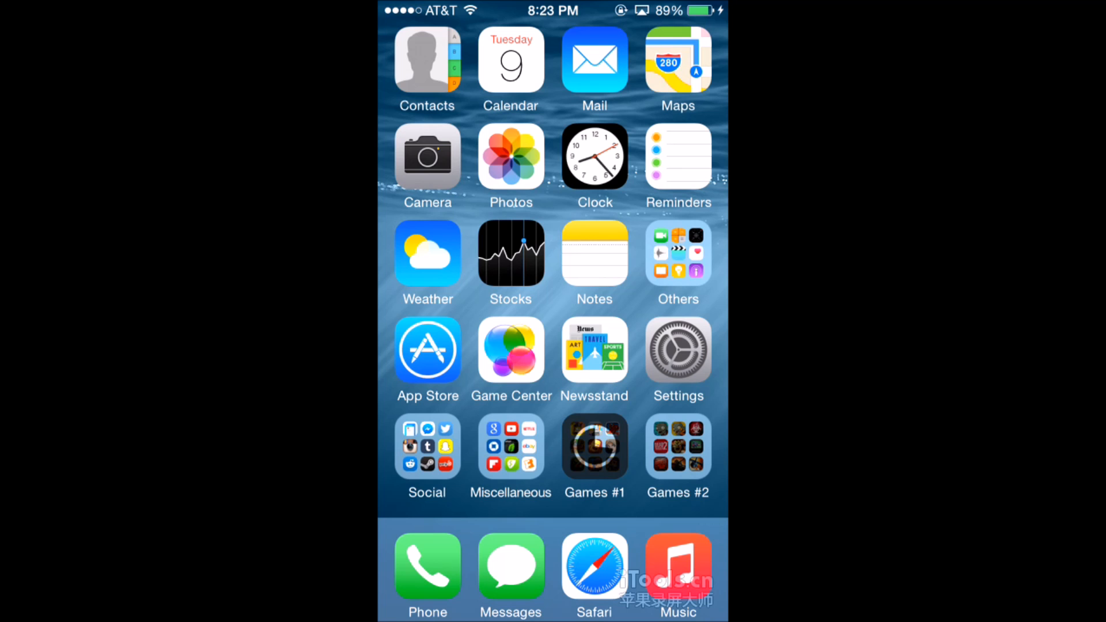
Back in Settings > General, scroll through the Accessibility options and return to General.
{"action": "left_click", "coordinate": [677, 351]}
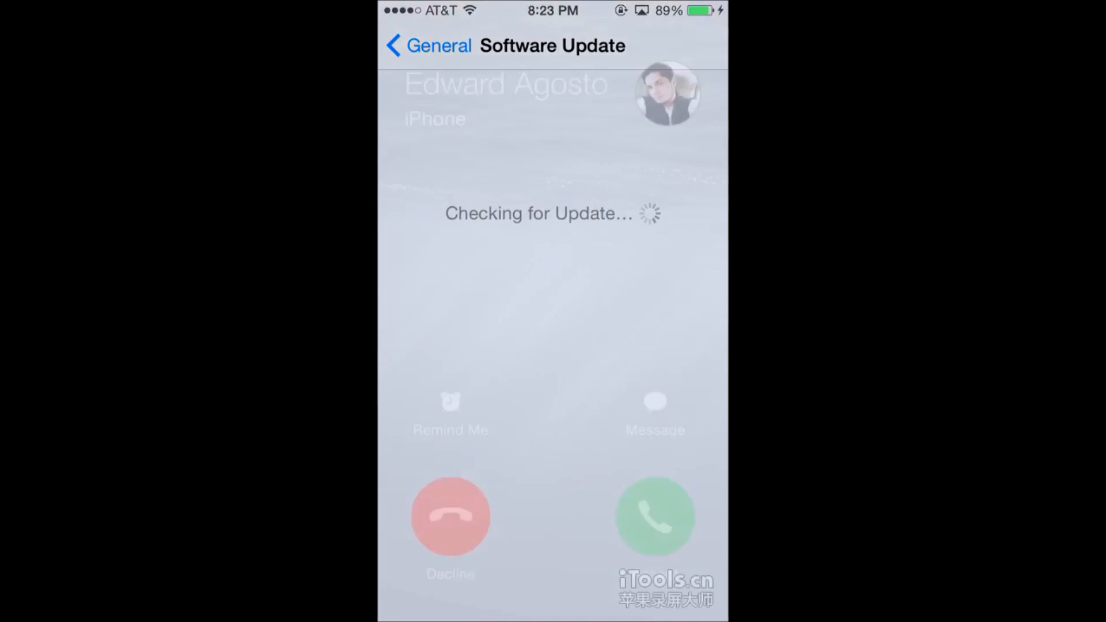
{"action": "left_click", "coordinate": [451, 516]}
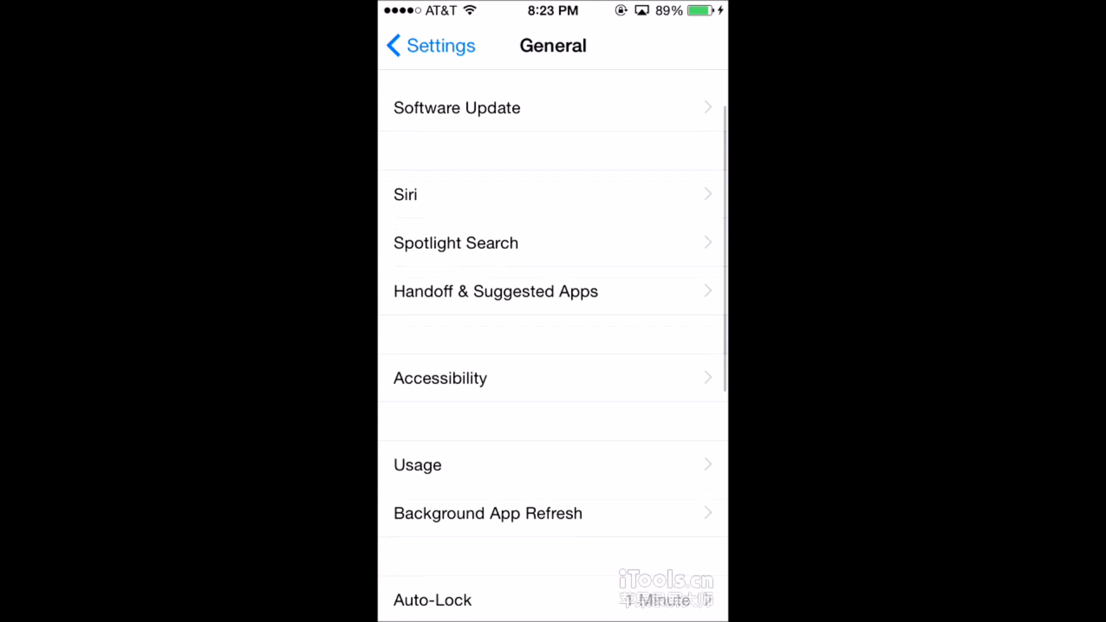
{"action": "left_click", "coordinate": [406, 194]}
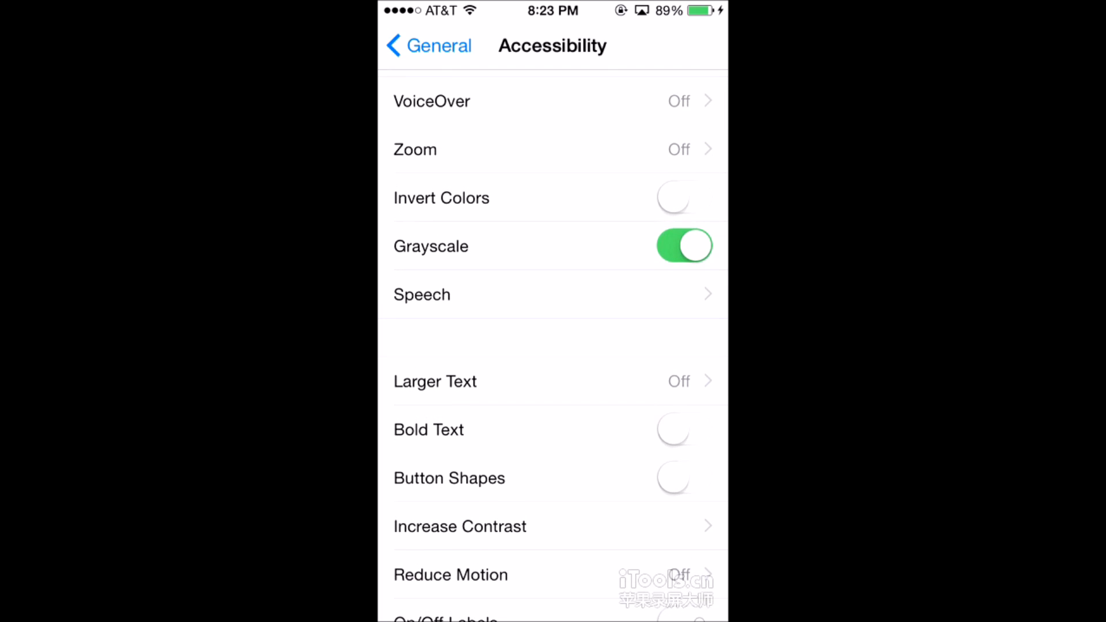
{"action": "scroll", "scroll_direction": "down", "scroll_amount": 3}
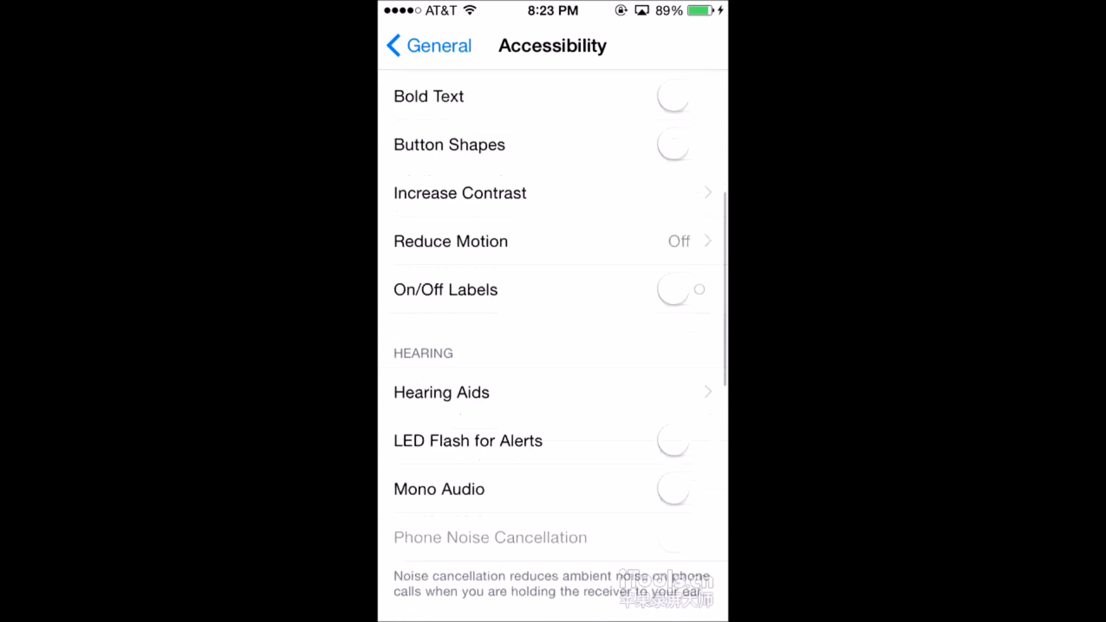
{"action": "scroll", "scroll_direction": "down", "scroll_amount": 3}
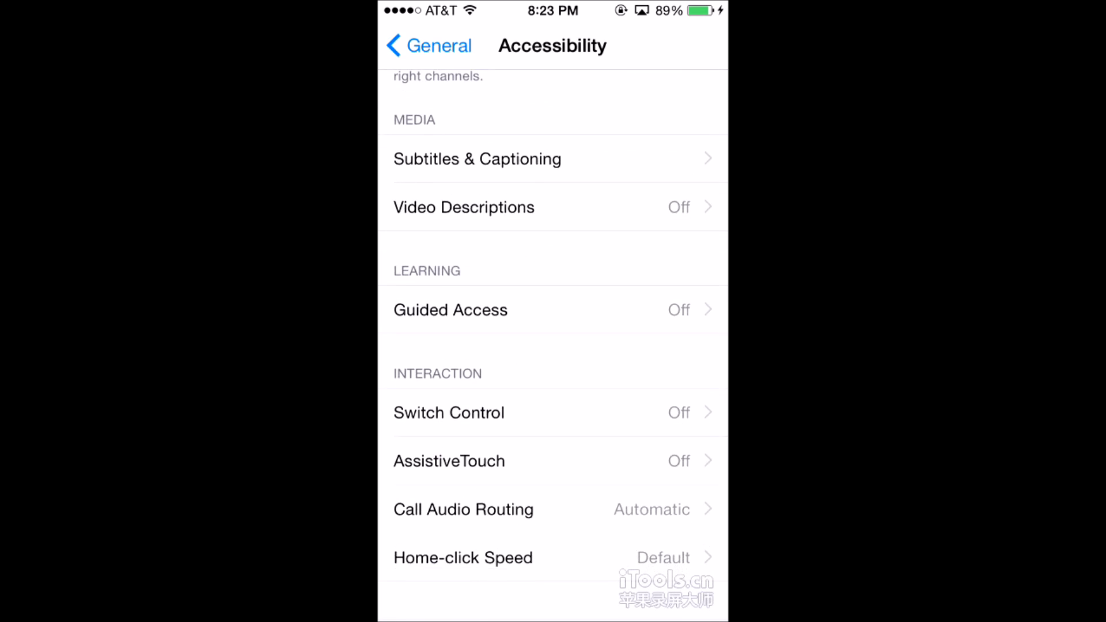
{"action": "left_click", "coordinate": [429, 45]}
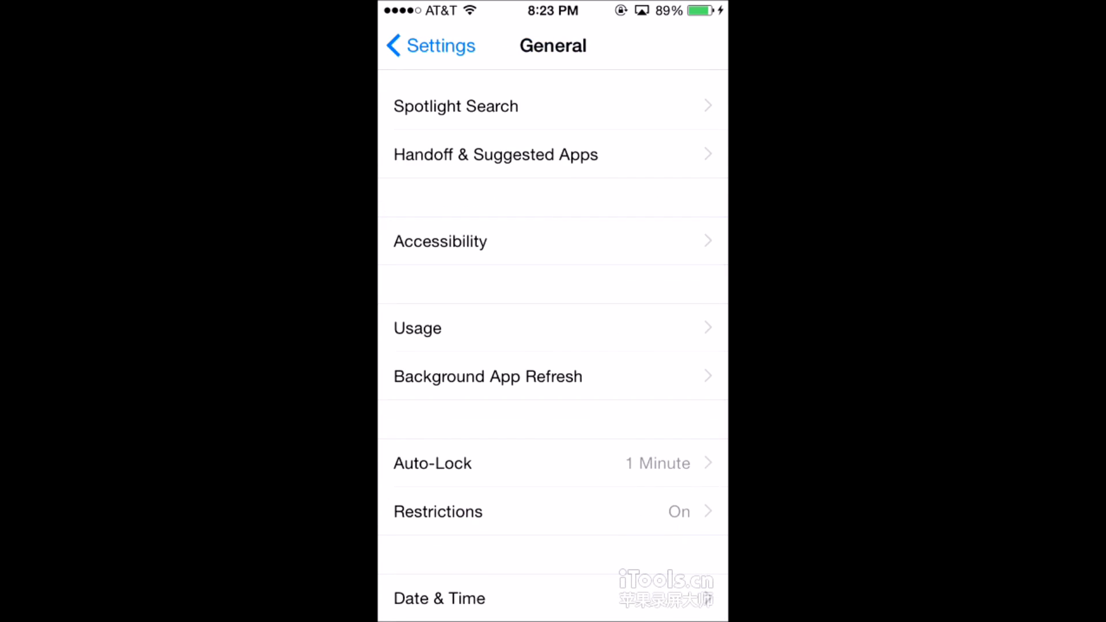
View Usage with battery details, then the iTunes Wi-Fi Sync page, returning to General.
{"action": "left_click", "coordinate": [417, 328]}
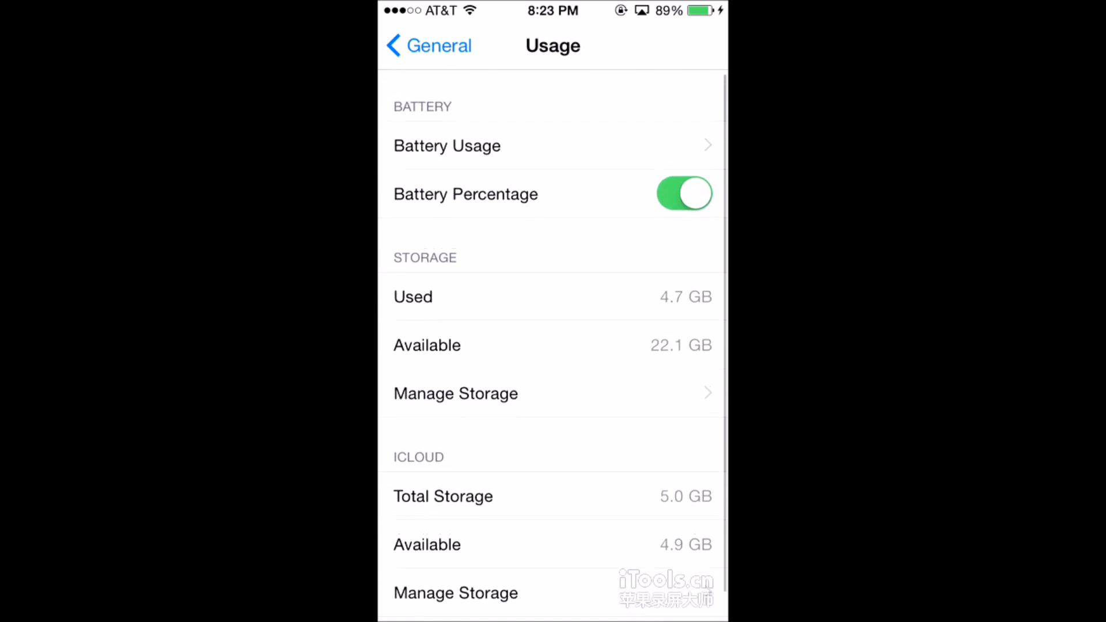
{"action": "left_click", "coordinate": [446, 146]}
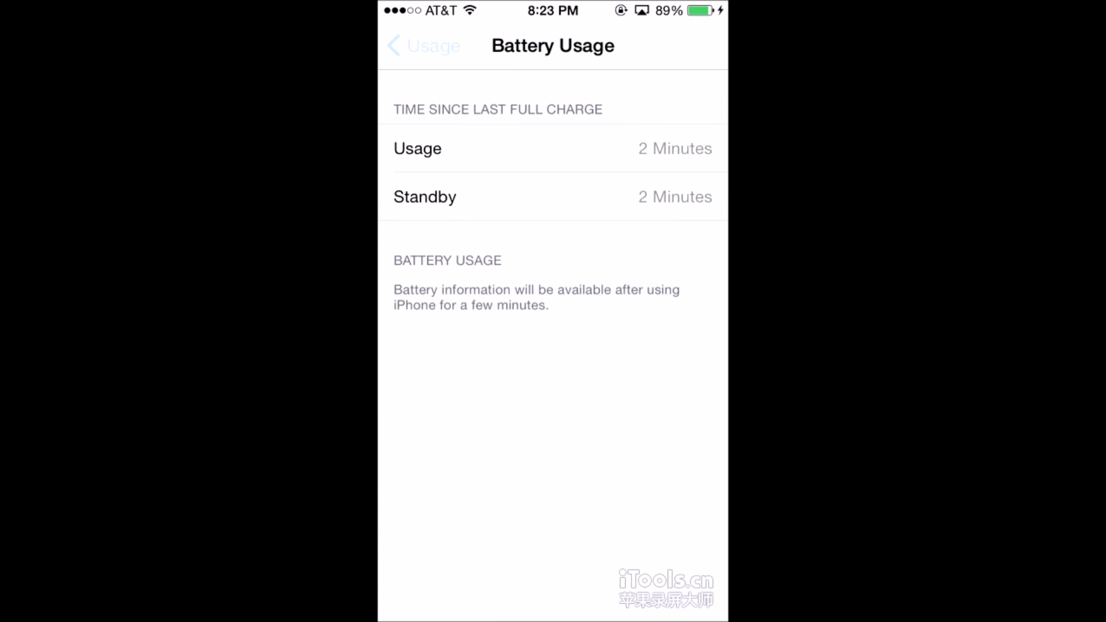
{"action": "left_click", "coordinate": [423, 45]}
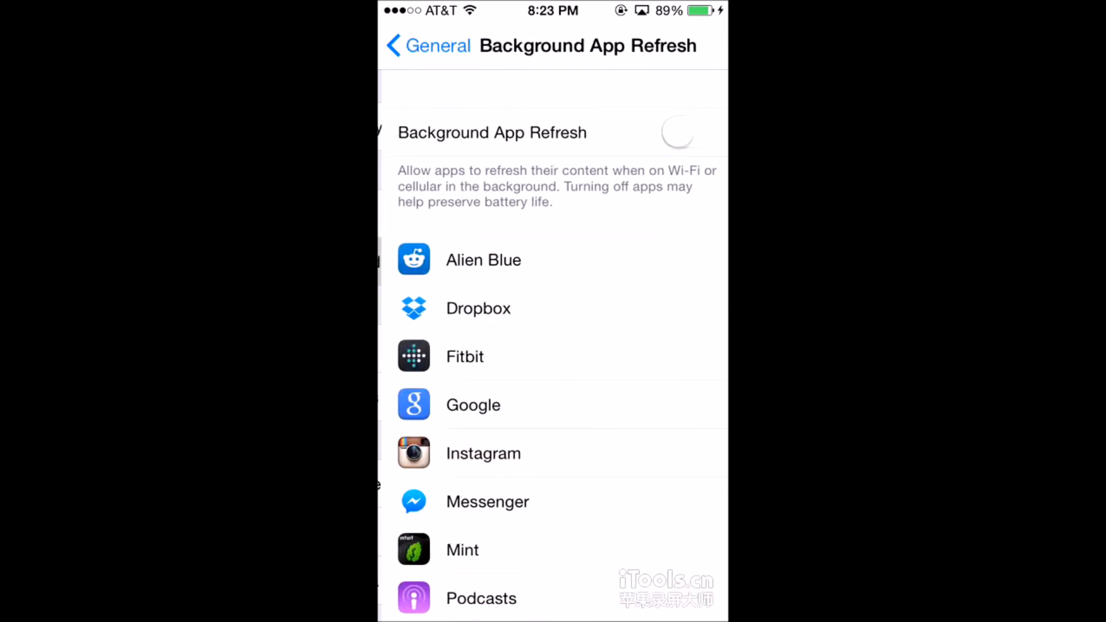
{"action": "left_click", "coordinate": [429, 44]}
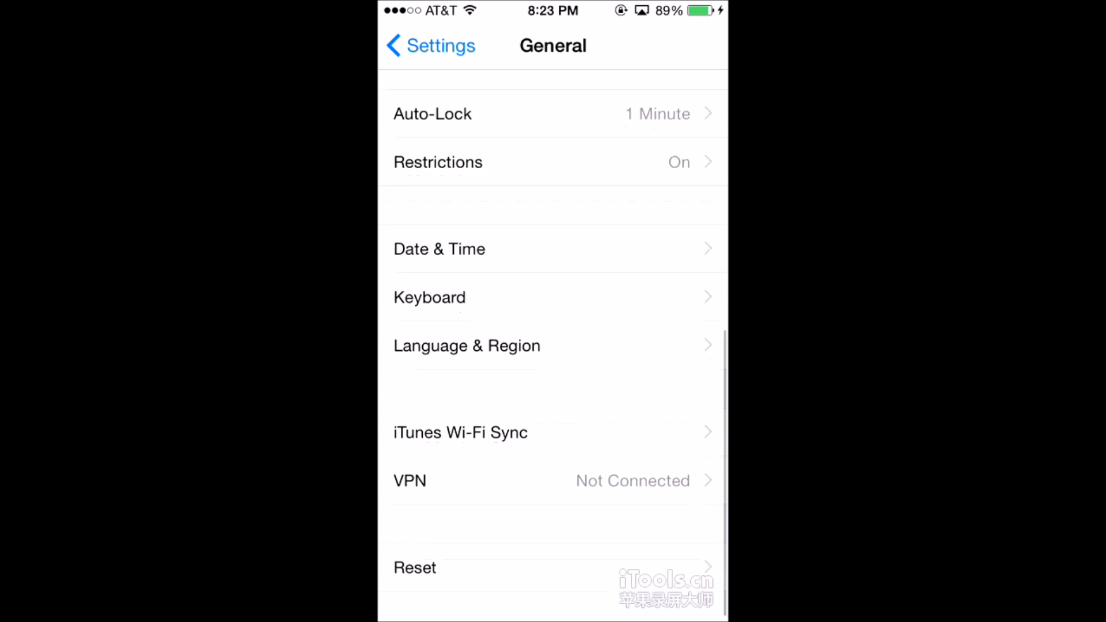
{"action": "left_click", "coordinate": [460, 432]}
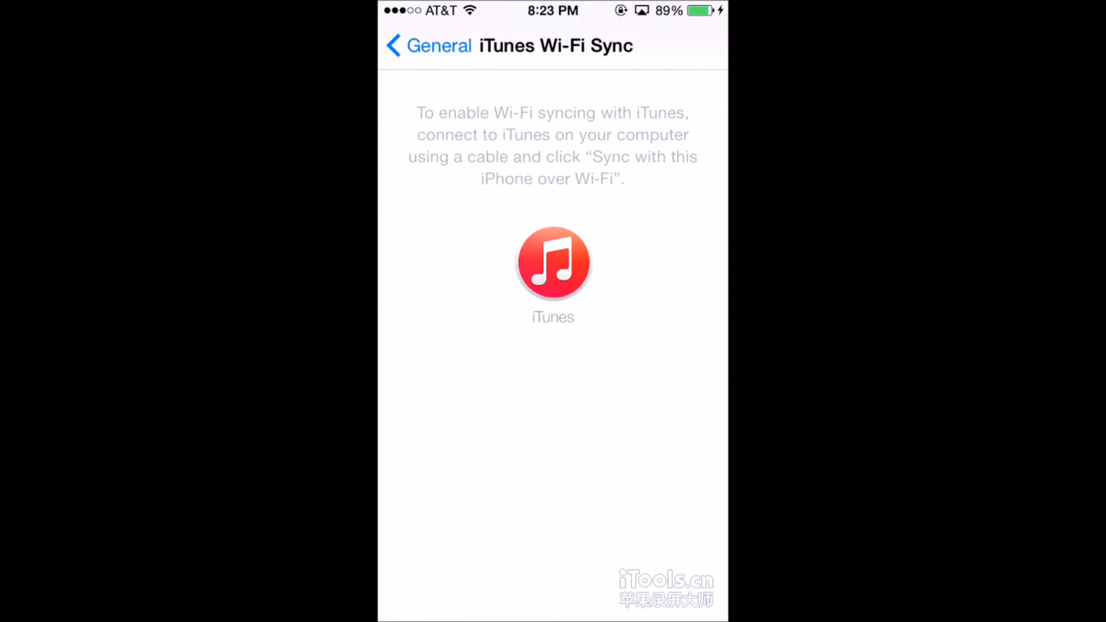
{"action": "left_click", "coordinate": [427, 45]}
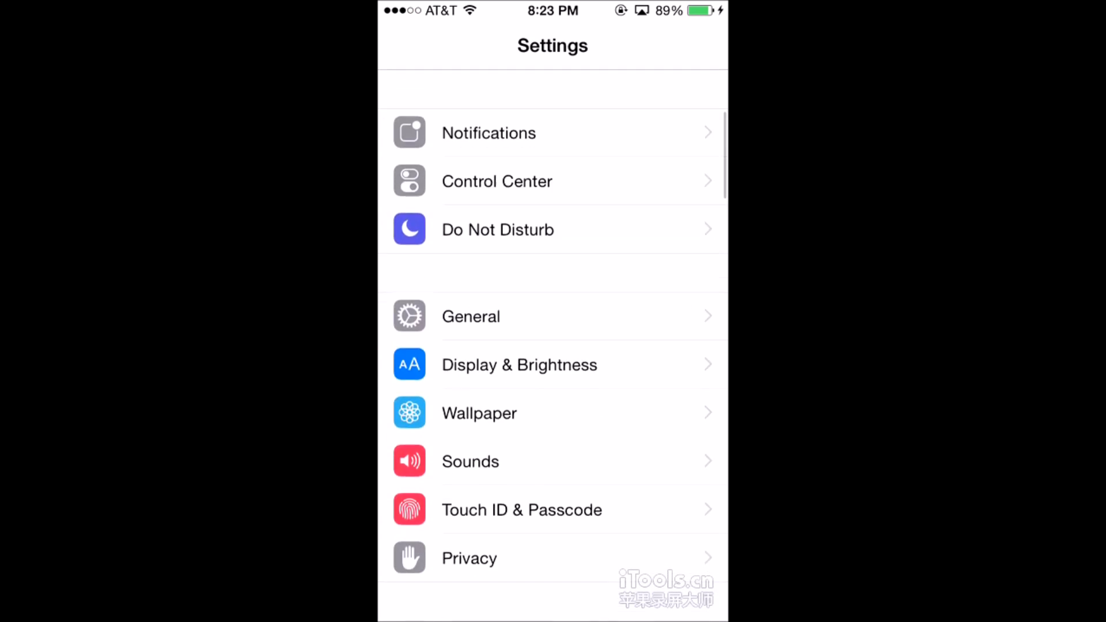
Enter the Wallpaper settings, briefly checking Notification Centre from a message alert.
{"action": "left_click", "coordinate": [478, 412]}
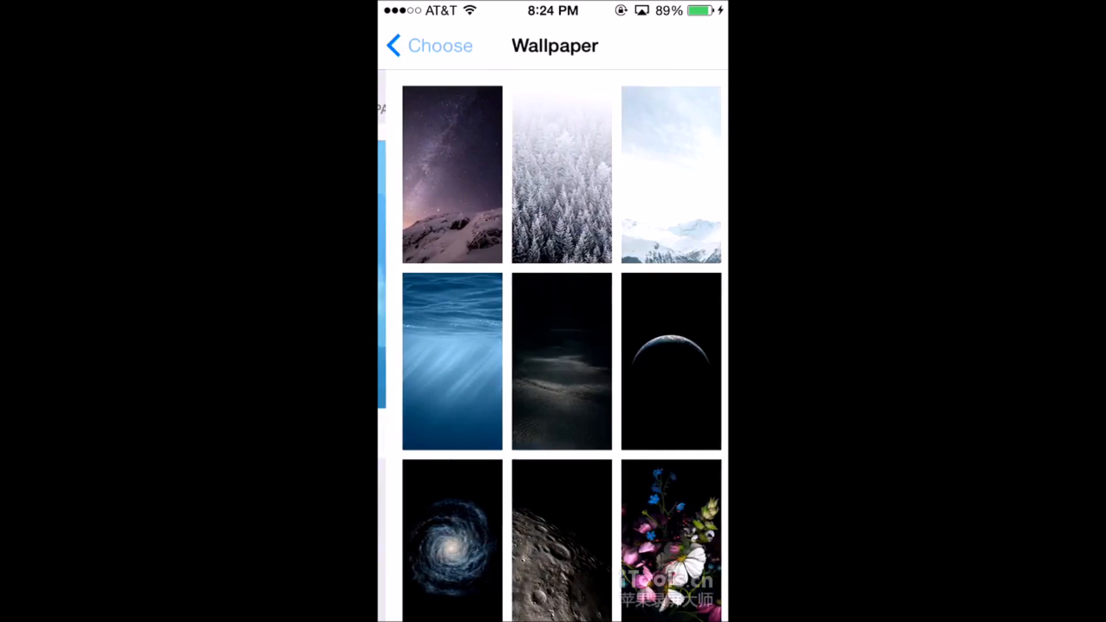
{"action": "left_click", "coordinate": [452, 174]}
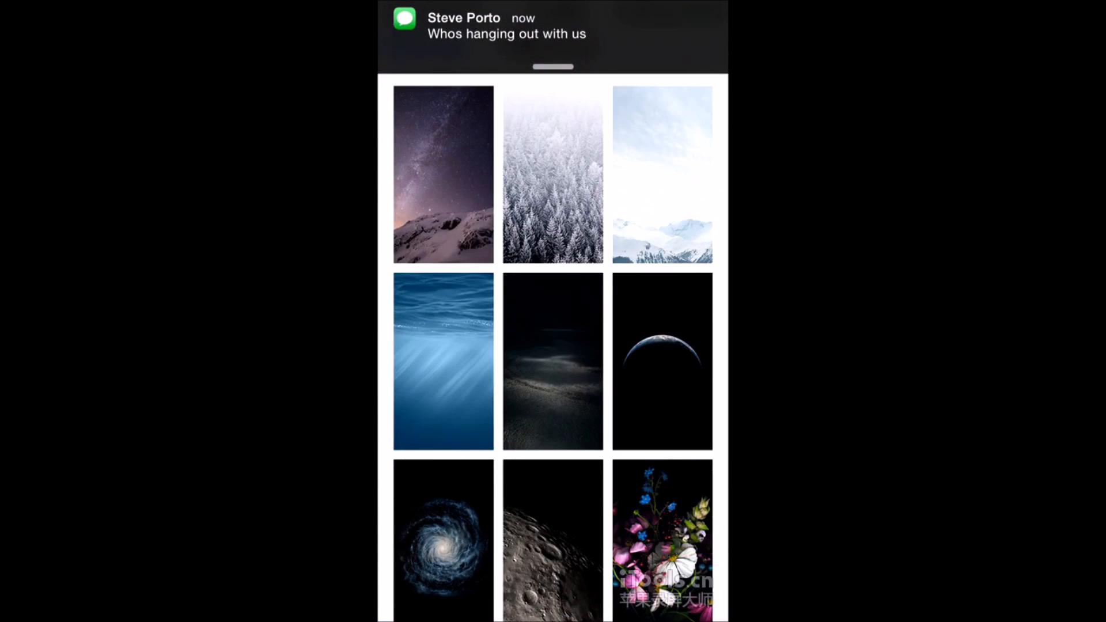
{"action": "left_click", "coordinate": [443, 361]}
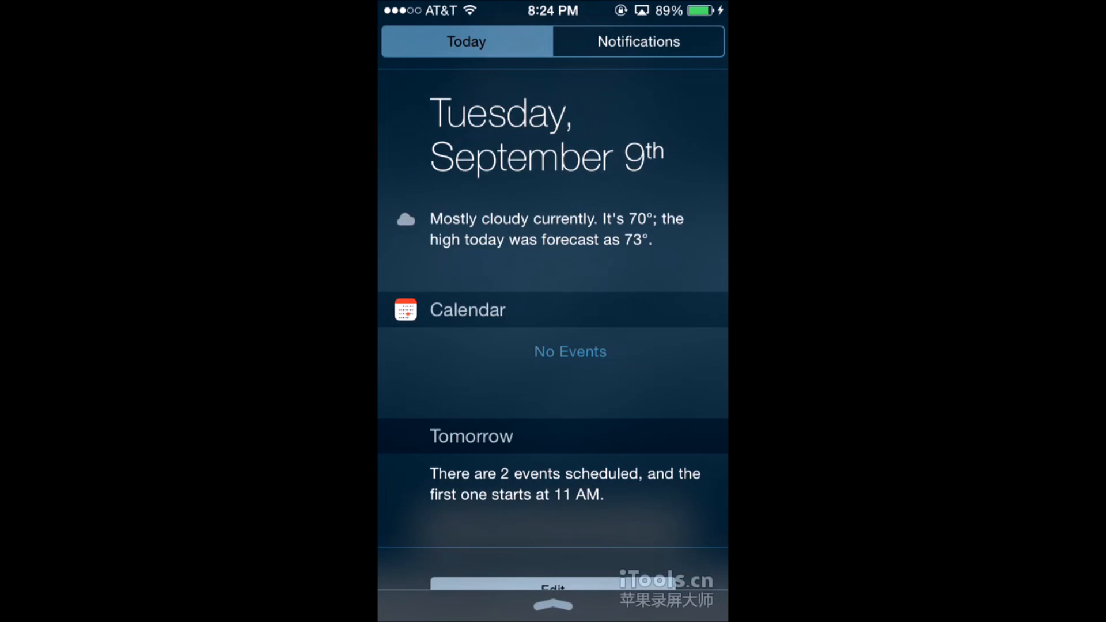
{"action": "left_click", "coordinate": [637, 41]}
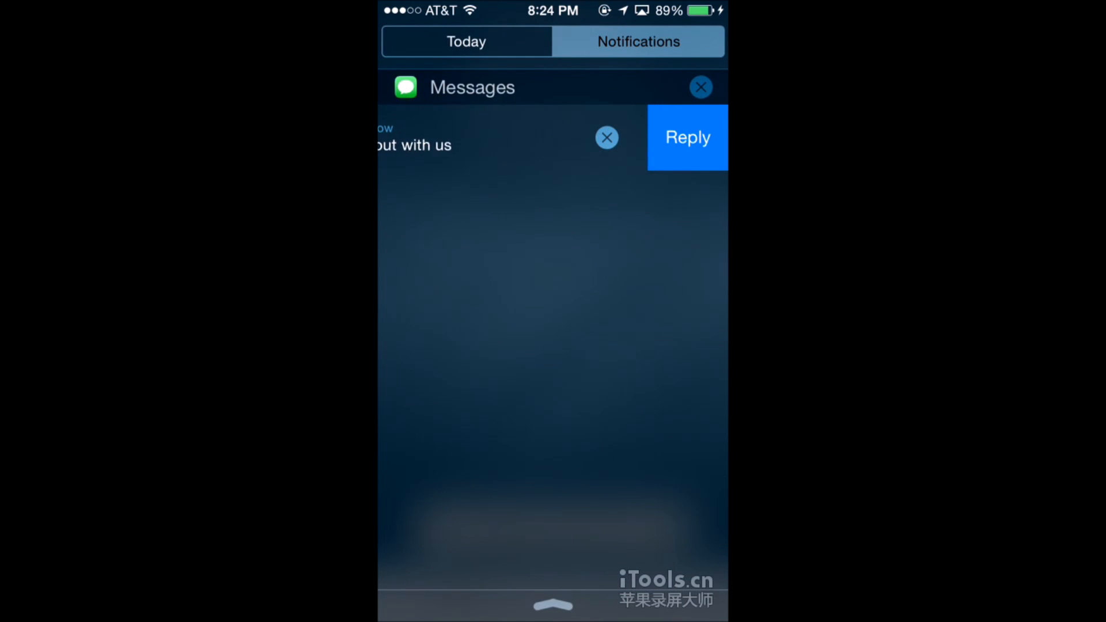
{"action": "left_click", "coordinate": [687, 137]}
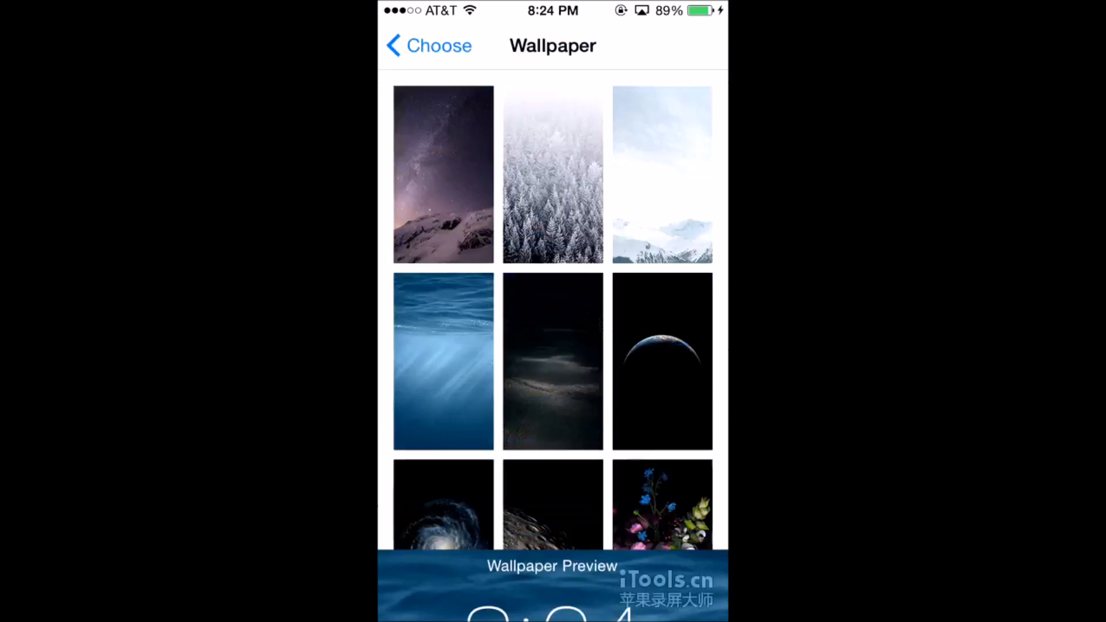
Scroll the wallpaper stills, preview the planet-horizon image and set it as wallpaper.
{"action": "scroll", "scroll_direction": "down", "scroll_amount": 3}
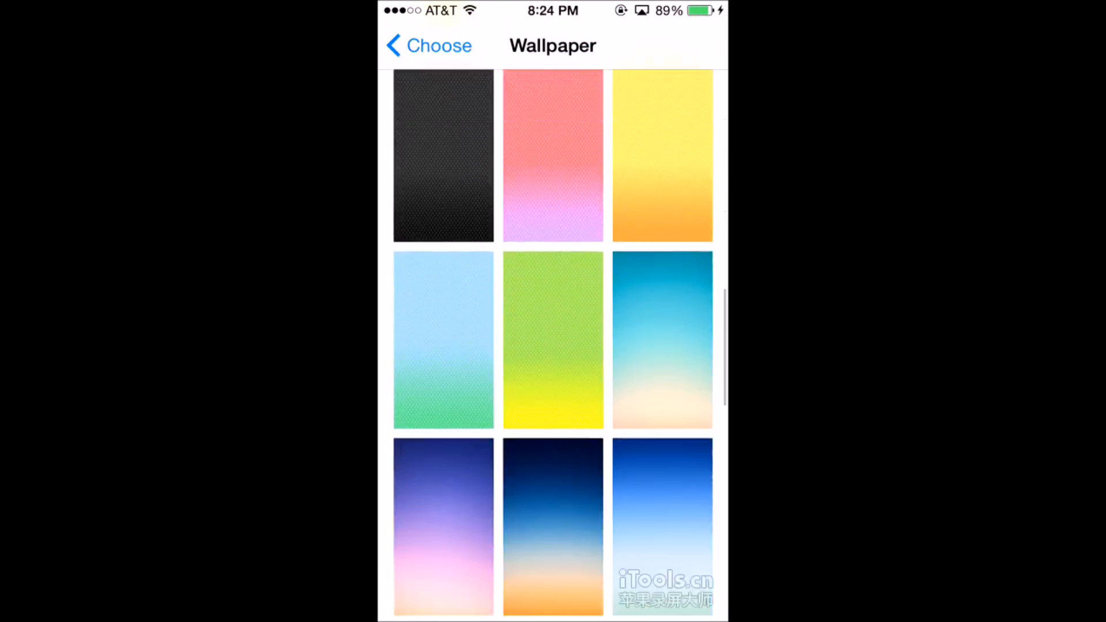
{"action": "scroll", "scroll_direction": "down", "scroll_amount": 3}
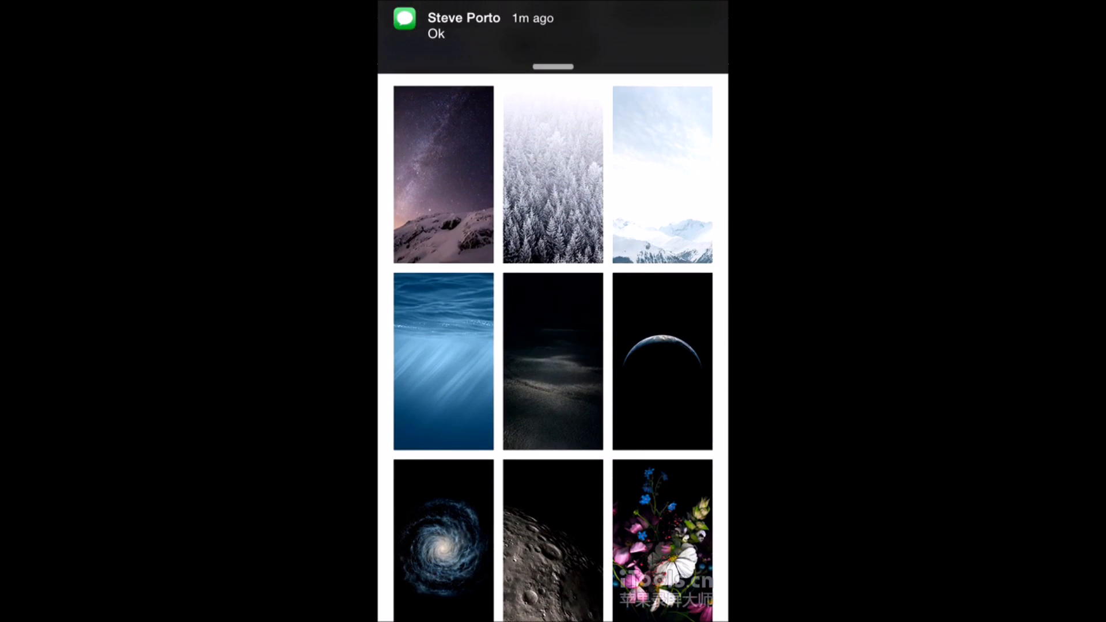
{"action": "left_click", "coordinate": [662, 360]}
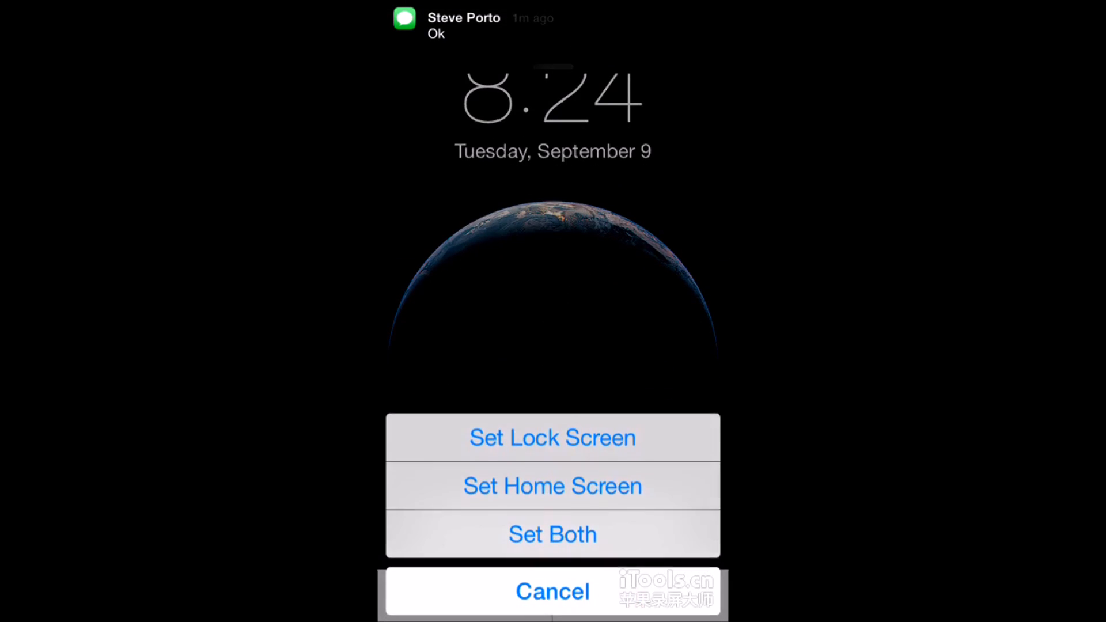
{"action": "left_click", "coordinate": [552, 592]}
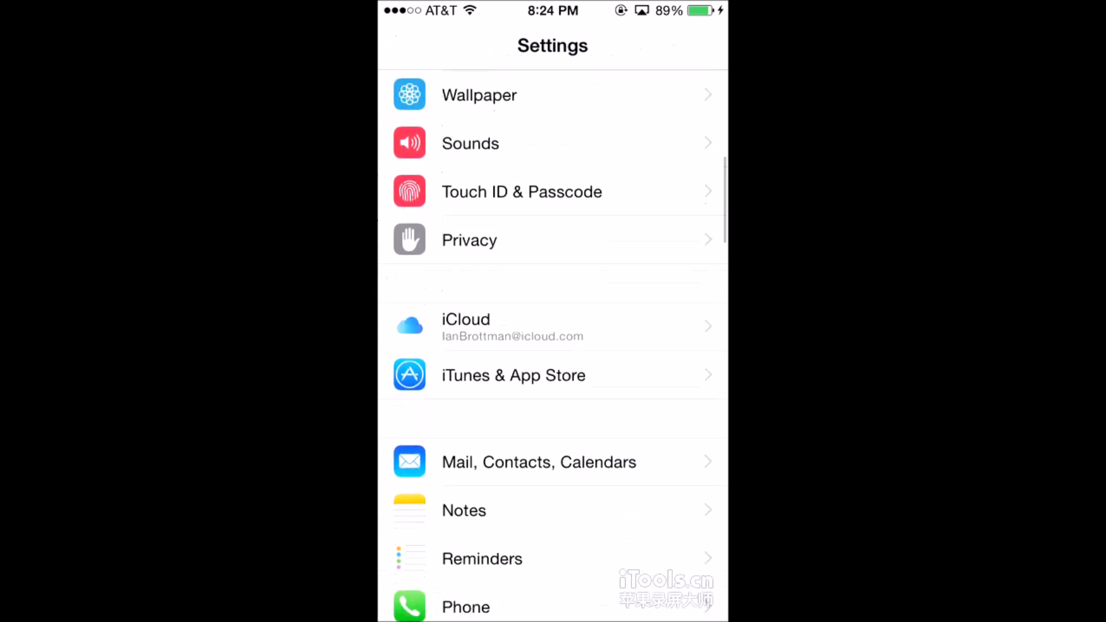
{"action": "scroll", "scroll_direction": "down", "scroll_amount": 3}
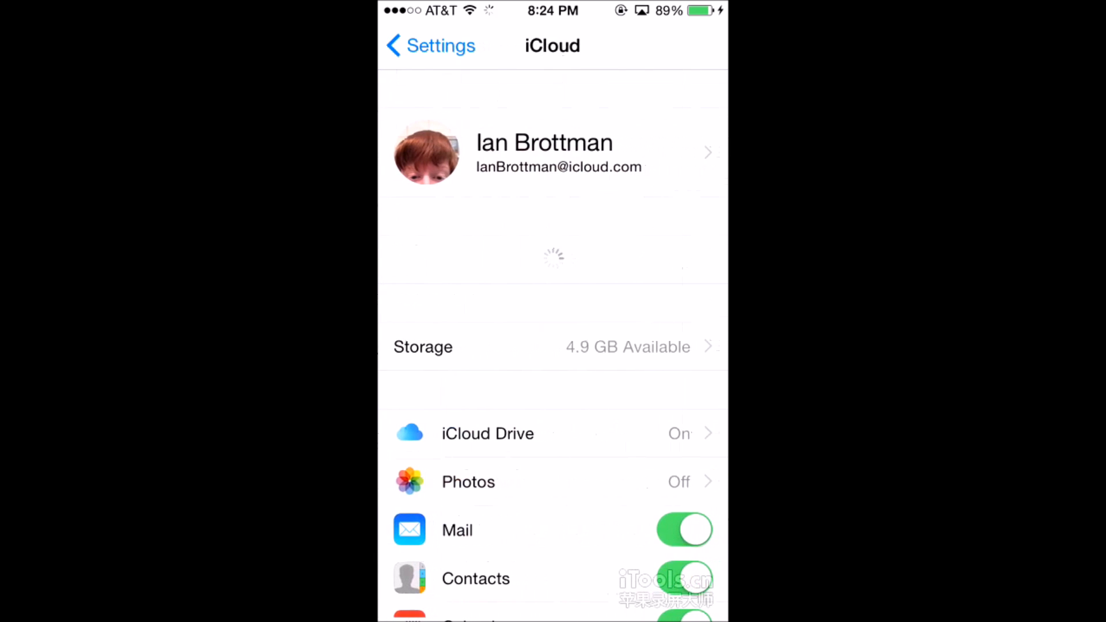
{"action": "left_click", "coordinate": [486, 433]}
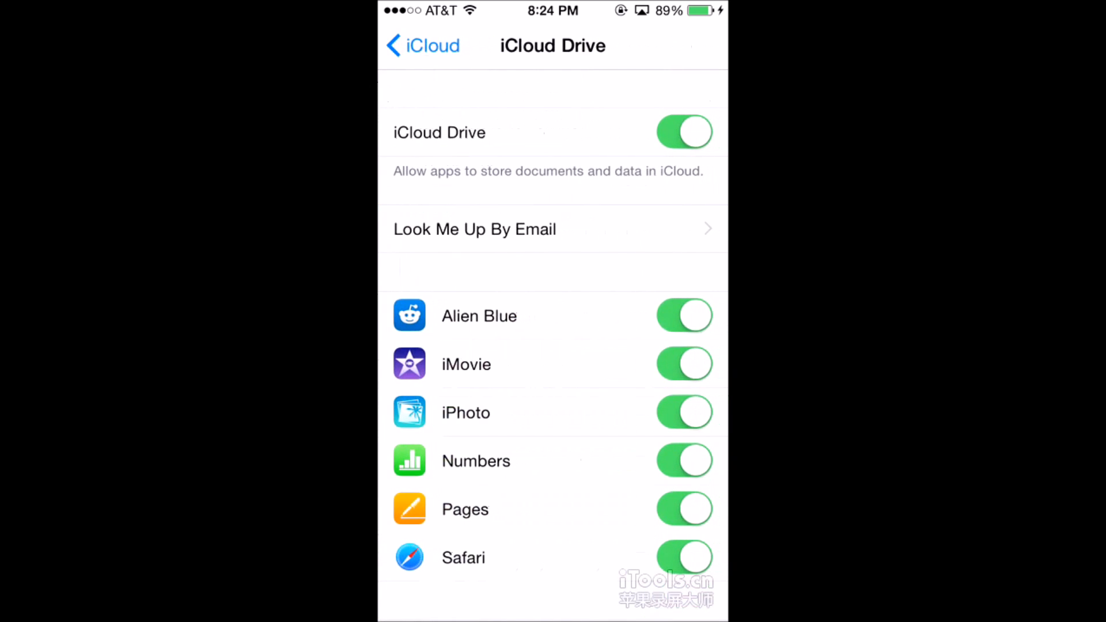
{"action": "scroll", "scroll_direction": "down", "scroll_amount": 3}
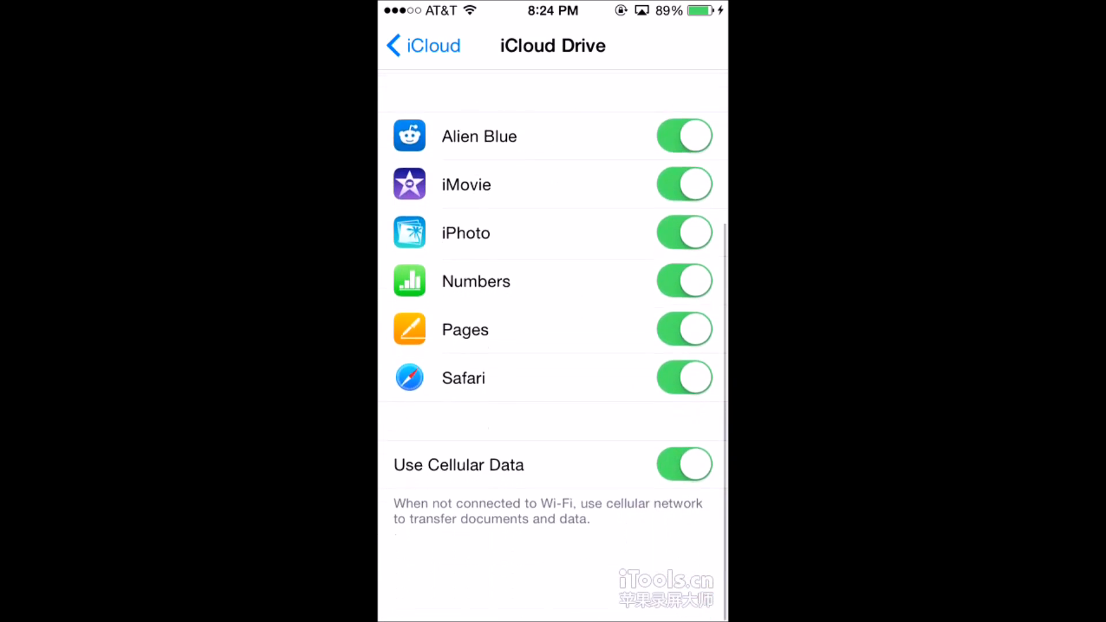
{"action": "scroll", "scroll_direction": "down", "scroll_amount": 3}
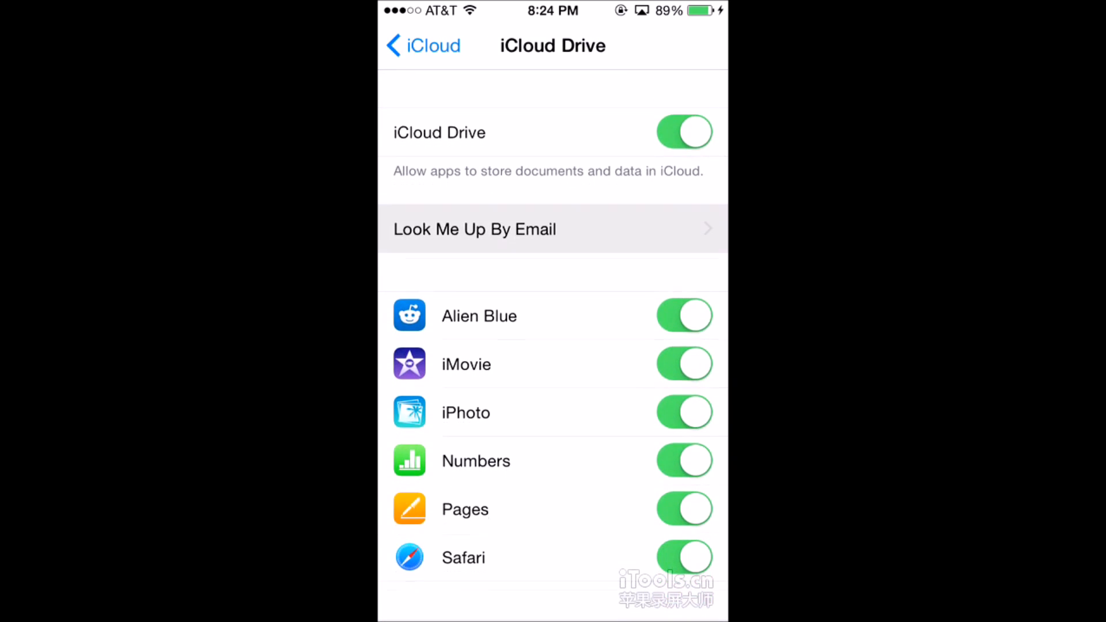
{"action": "left_click", "coordinate": [474, 228]}
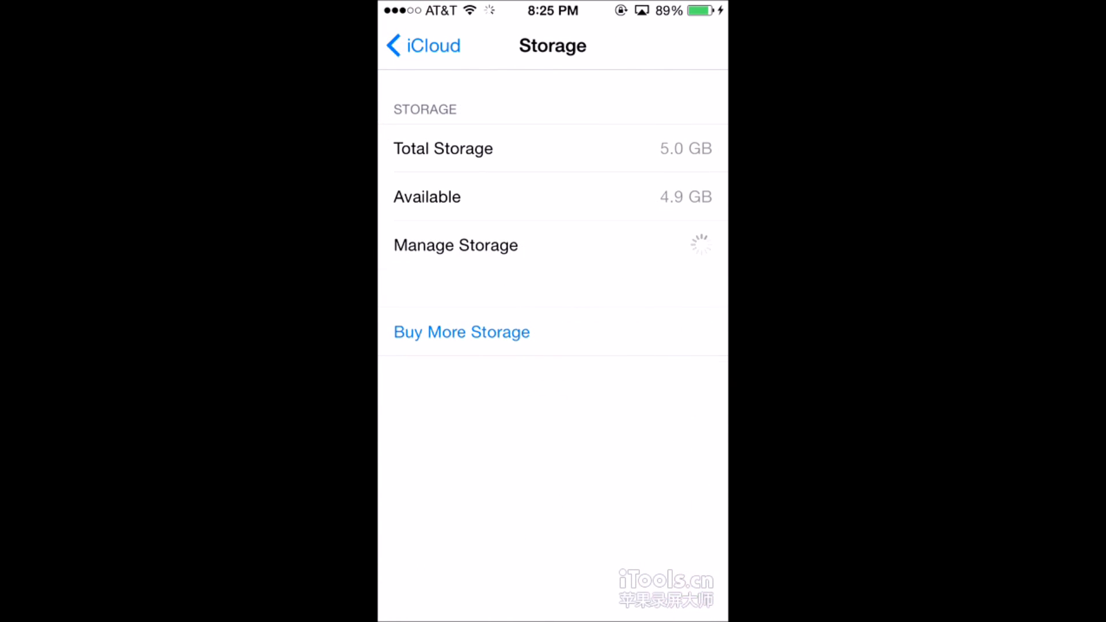
{"action": "left_click", "coordinate": [455, 245]}
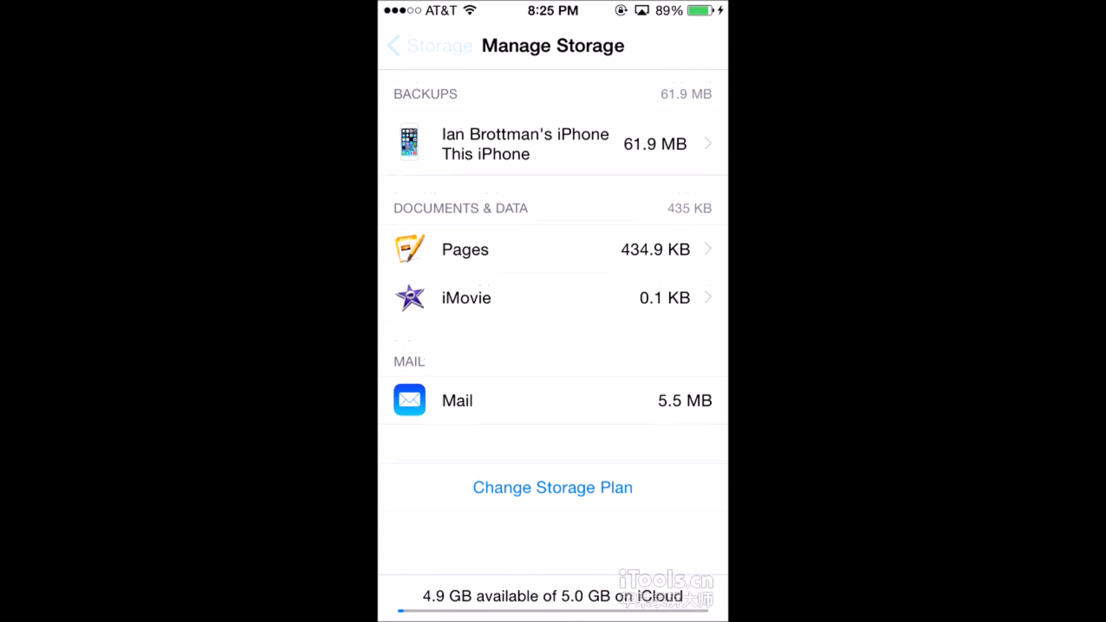
{"action": "left_click", "coordinate": [423, 45]}
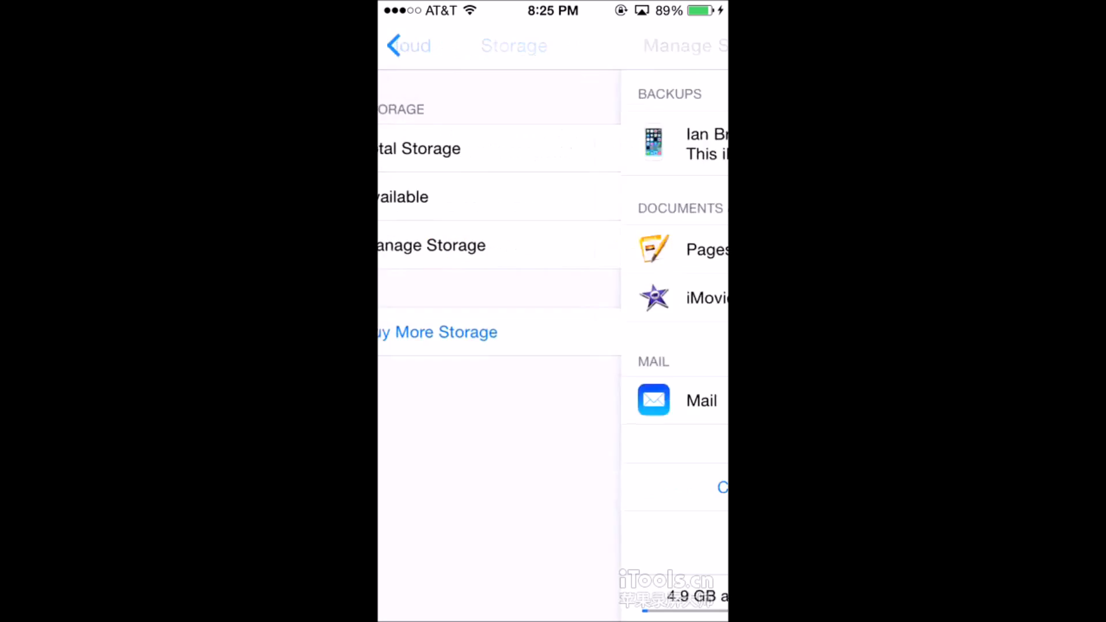
{"action": "left_click", "coordinate": [406, 45]}
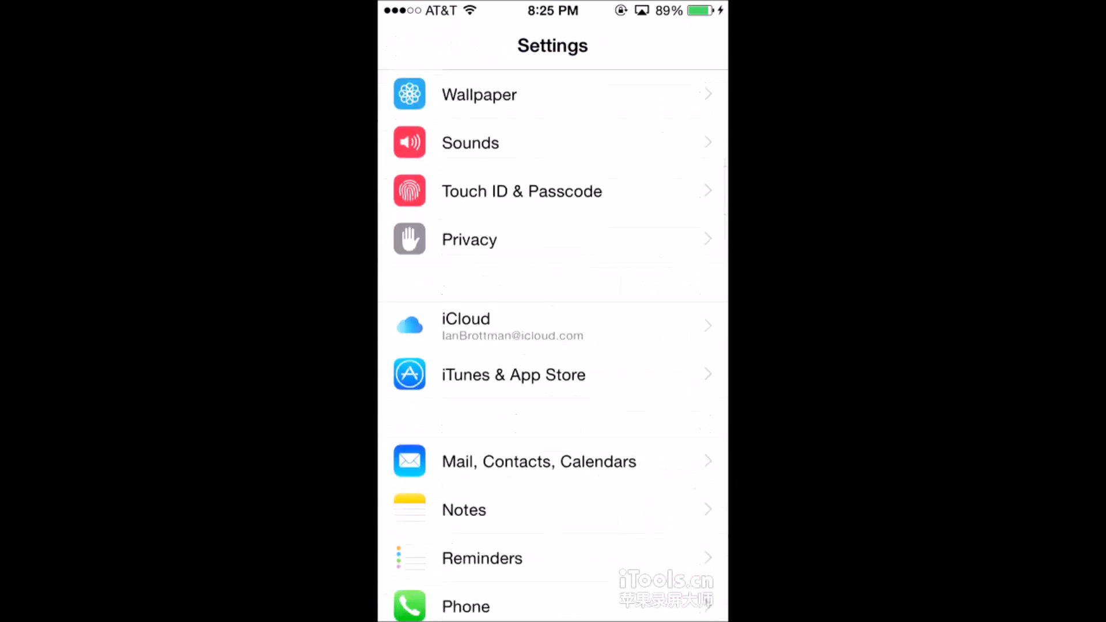
Scroll the Settings app list, return home and open Messages to the unread conversation.
{"action": "scroll", "scroll_direction": "down", "scroll_amount": 3}
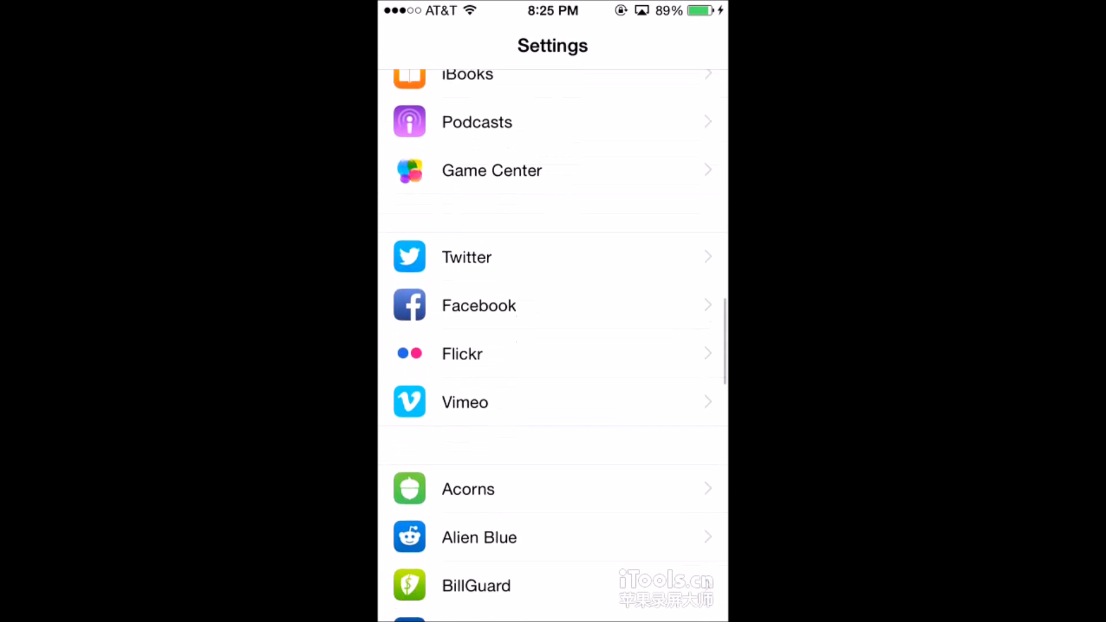
{"action": "scroll", "scroll_direction": "down", "scroll_amount": 3}
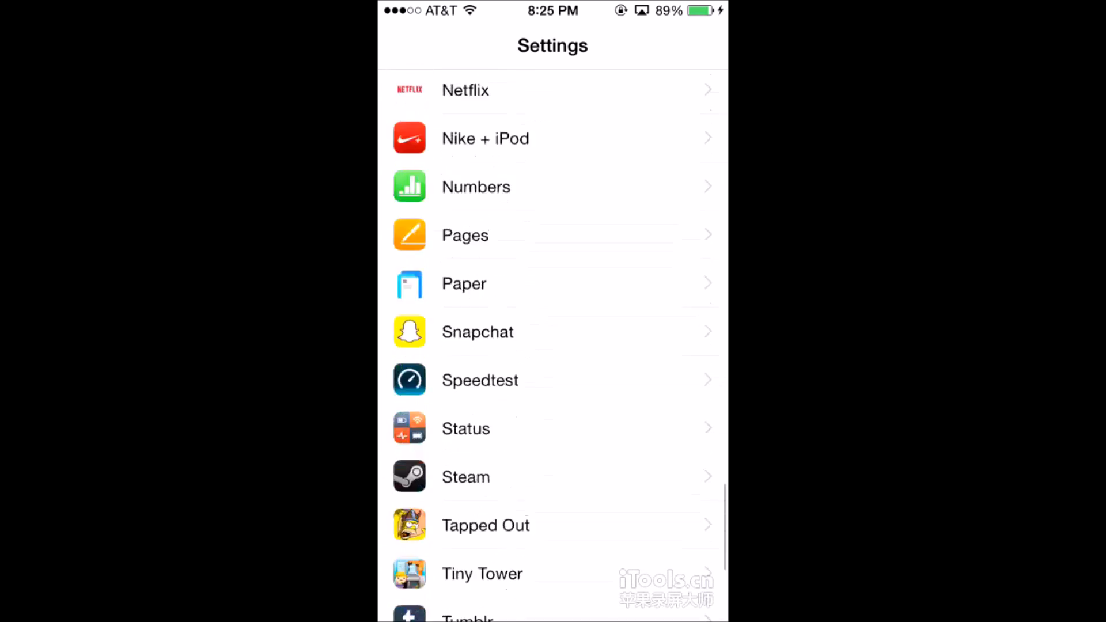
{"action": "scroll", "scroll_direction": "down", "scroll_amount": 3}
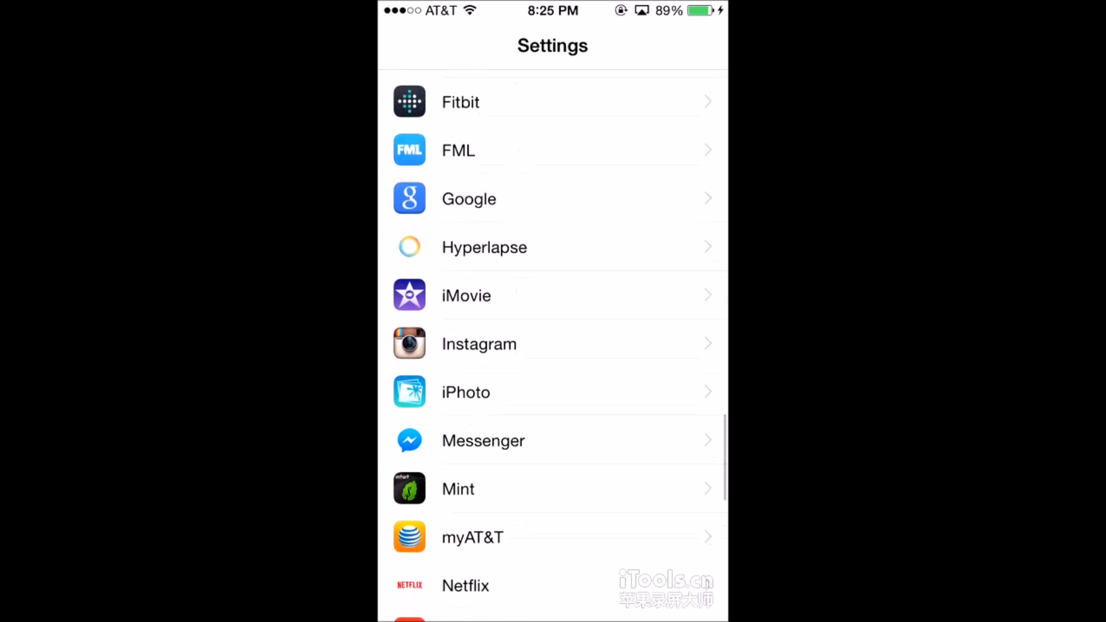
{"action": "left_click", "coordinate": [469, 198]}
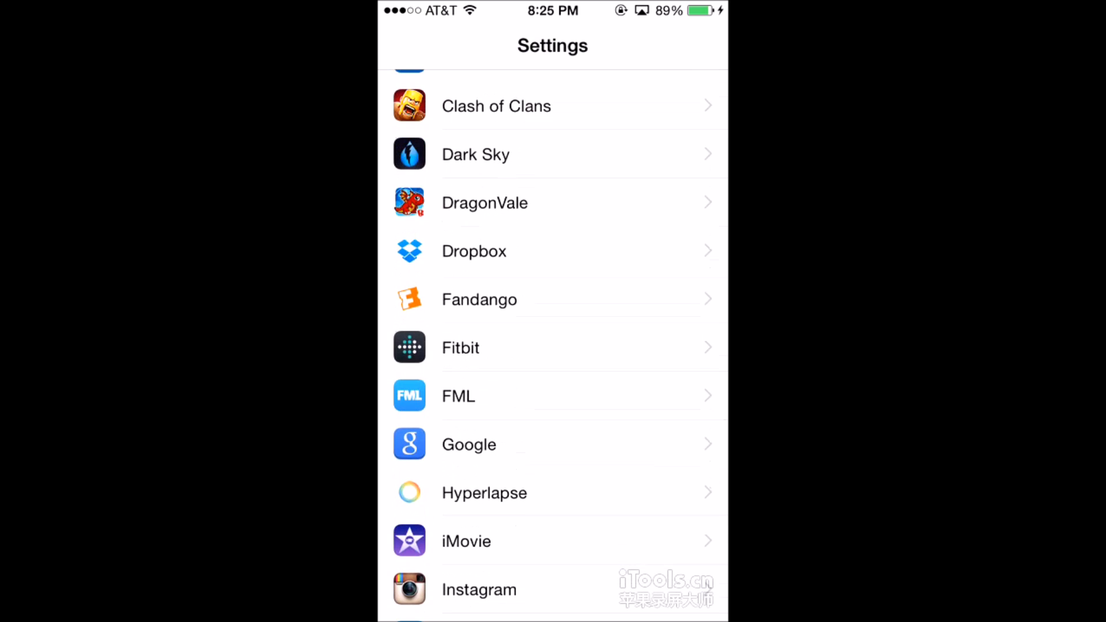
{"action": "key", "text": "home"}
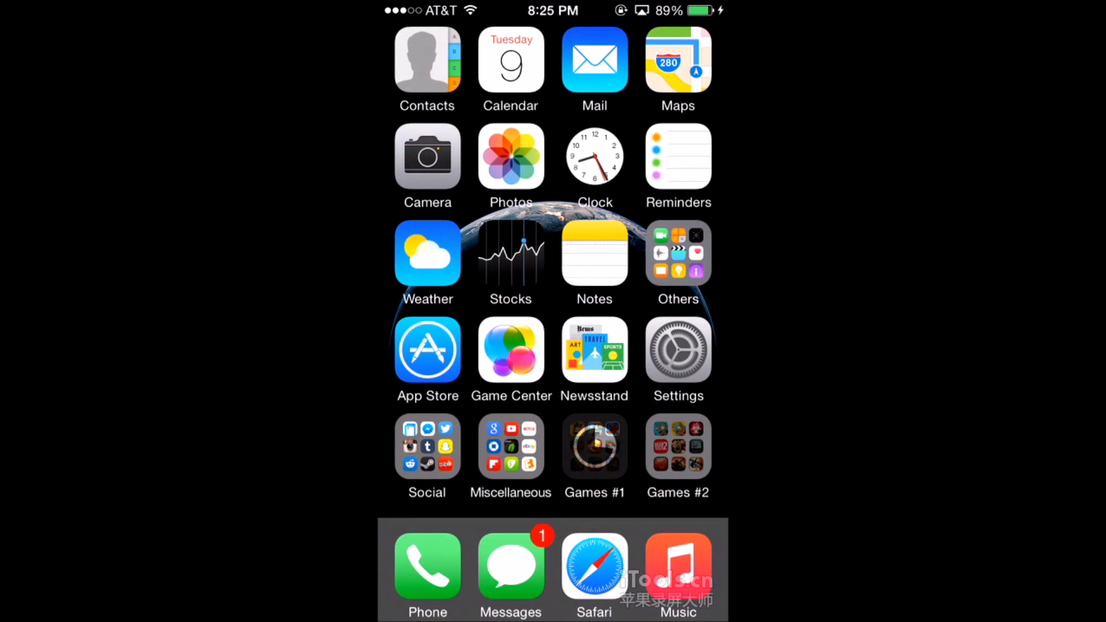
{"action": "left_click", "coordinate": [510, 568]}
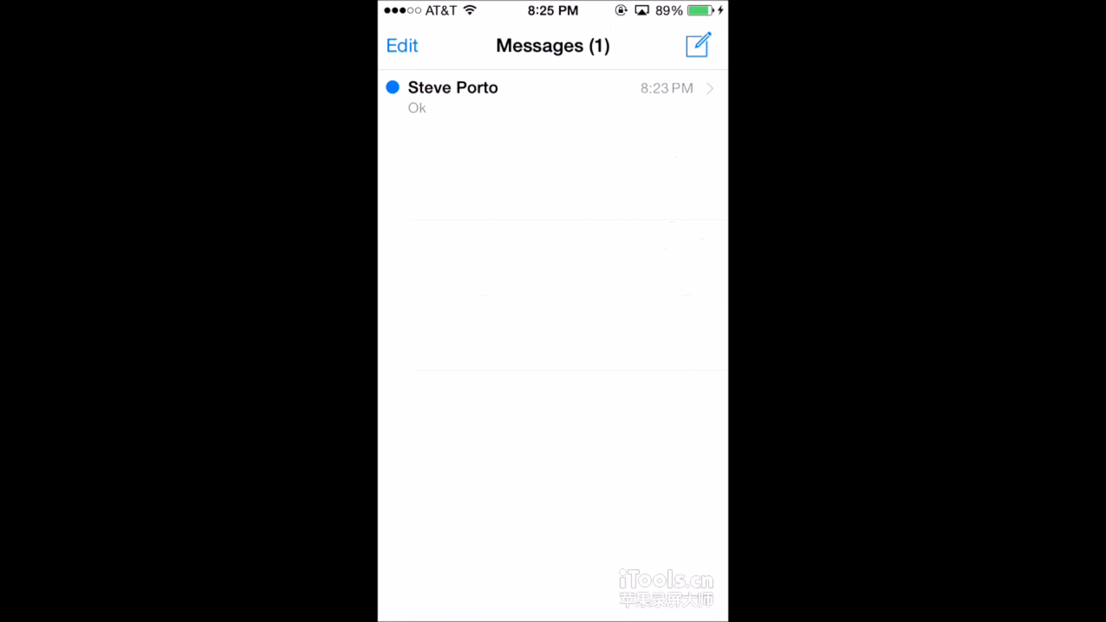